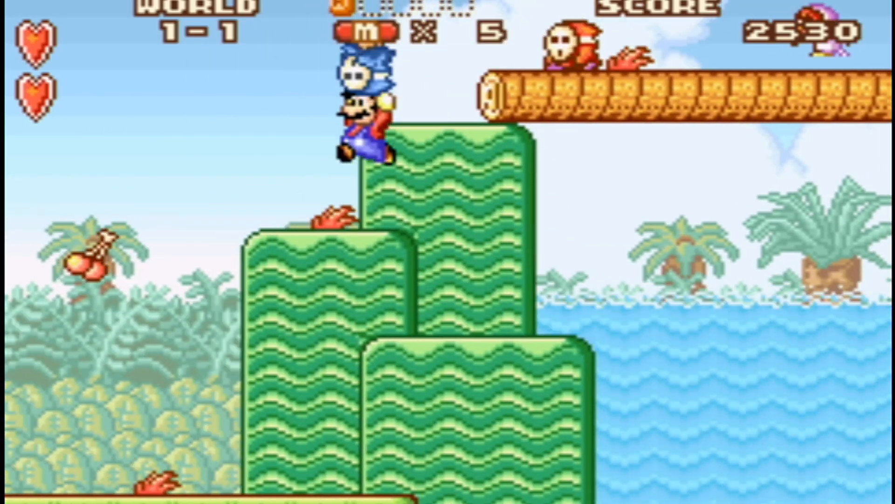
# Launch VBA GX from its Game Boy Advance channel and browse the game list, picking Kirby & The Amazing Mirror (U).
pyautogui.press('right')
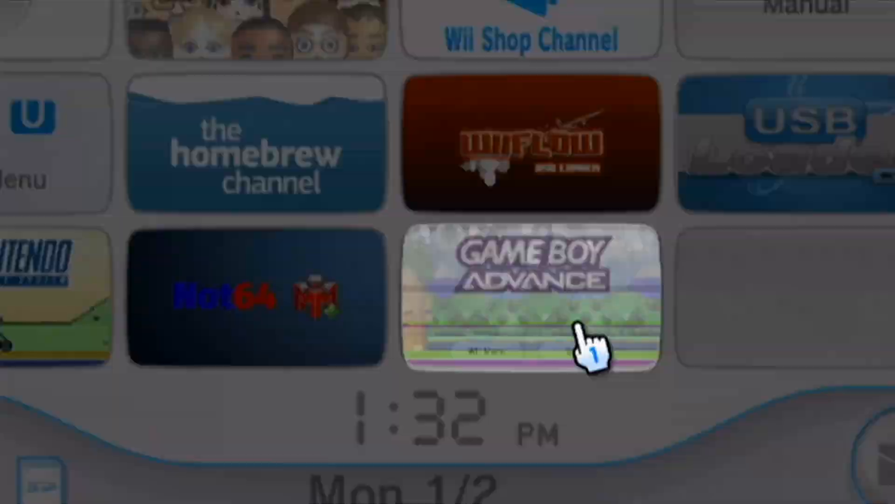
pyautogui.click(531, 297)
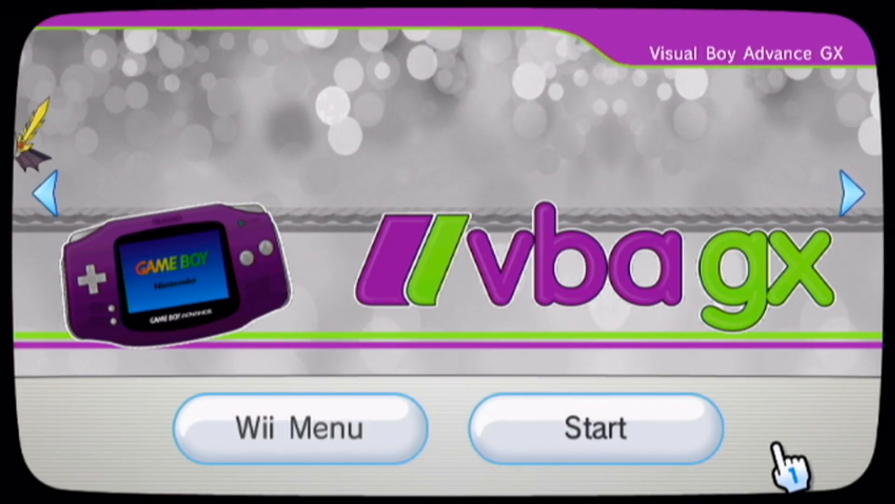
pyautogui.click(594, 427)
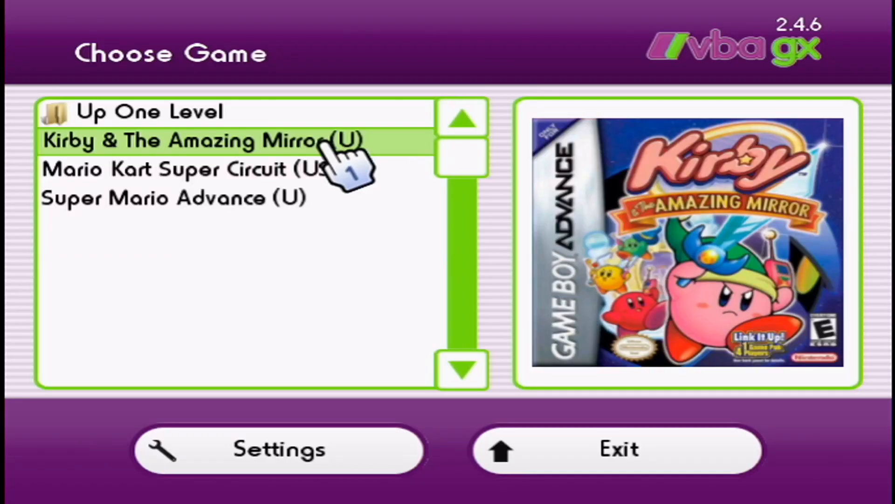
pyautogui.click(172, 198)
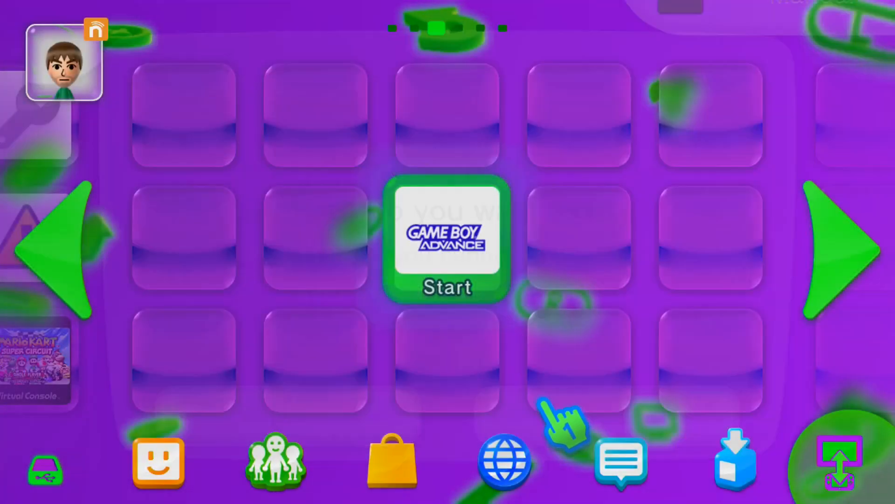
pyautogui.click(447, 240)
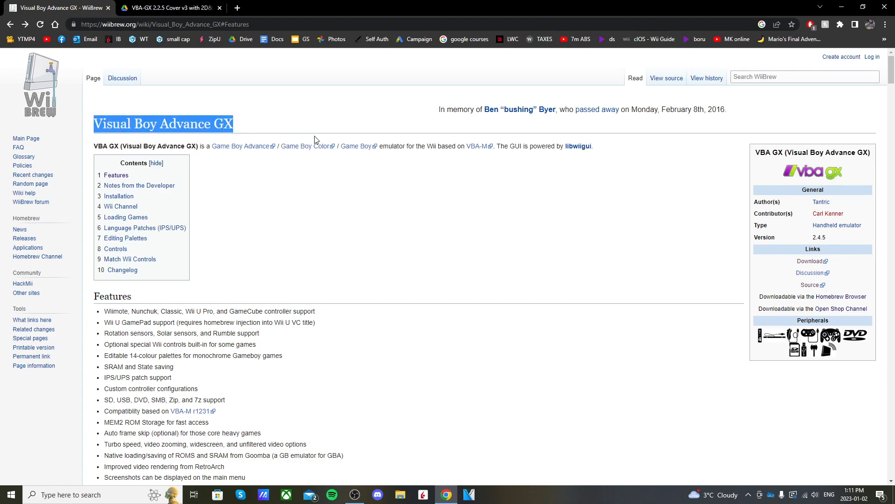
# Review the WiiBrew Visual Boy Advance GX features, highlighting Wiimote support.
pyautogui.click(280, 159)
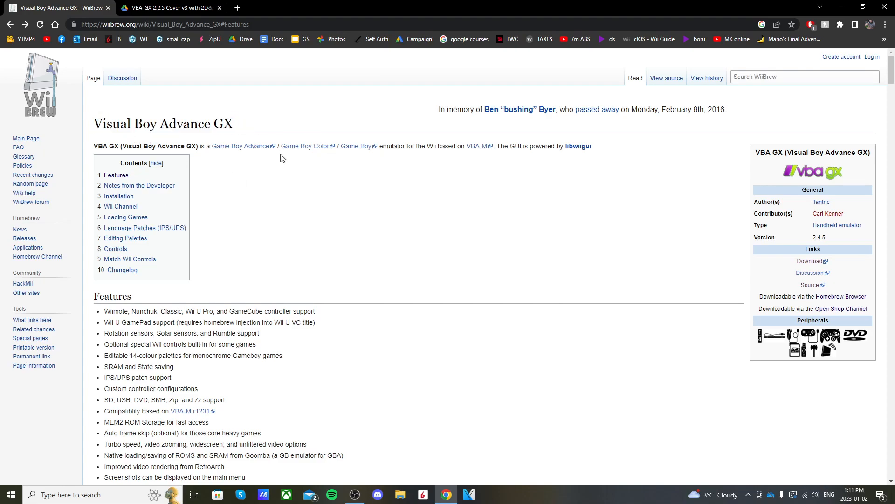
pyautogui.moveTo(435, 192)
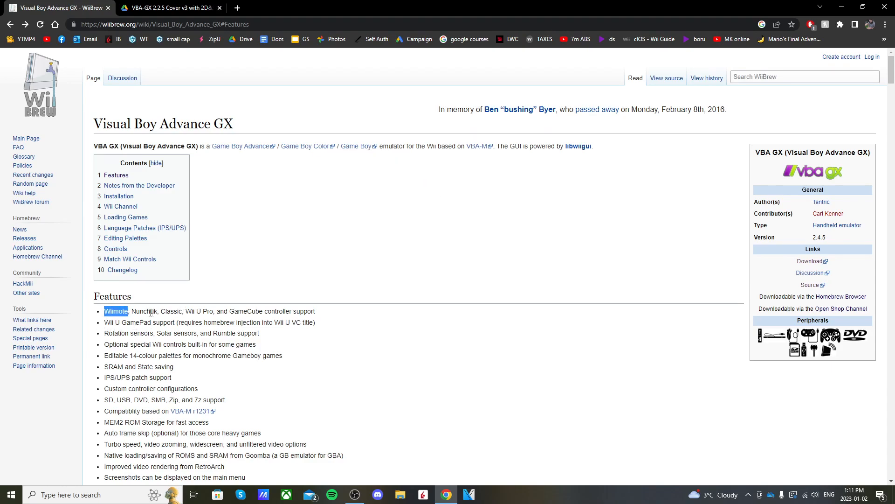
pyautogui.doubleClick(171, 310)
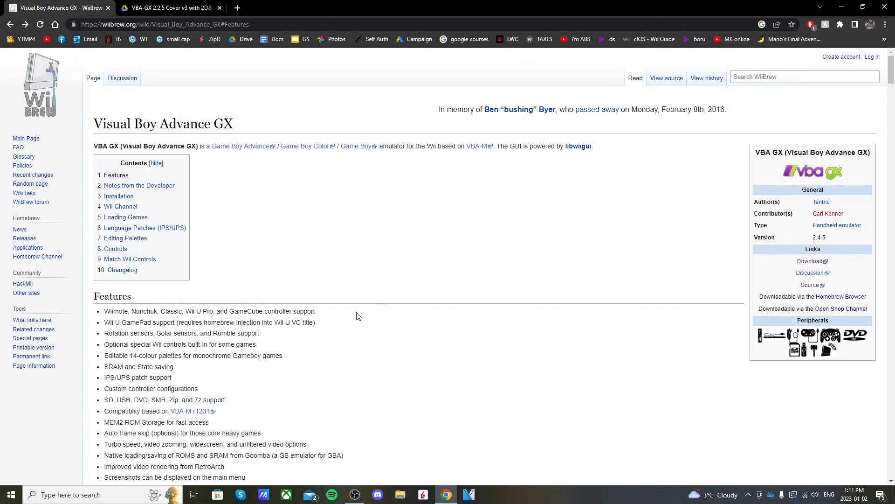
pyautogui.moveTo(468, 356)
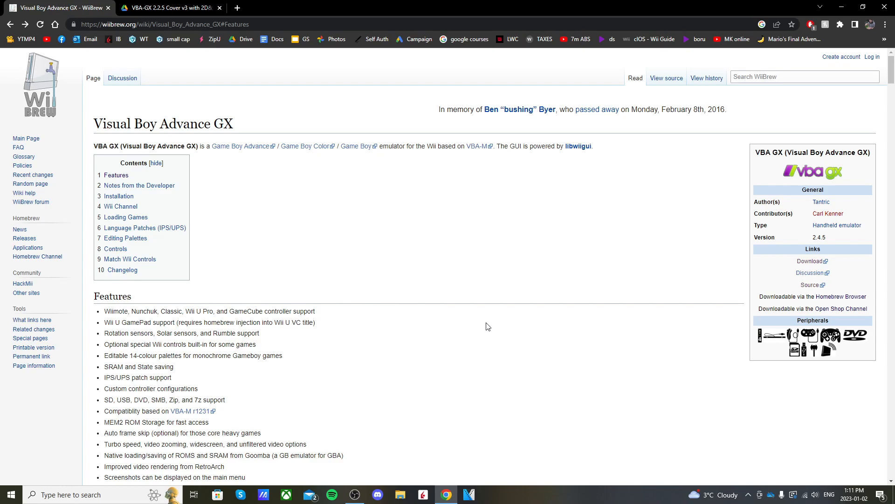
pyautogui.moveTo(811, 262)
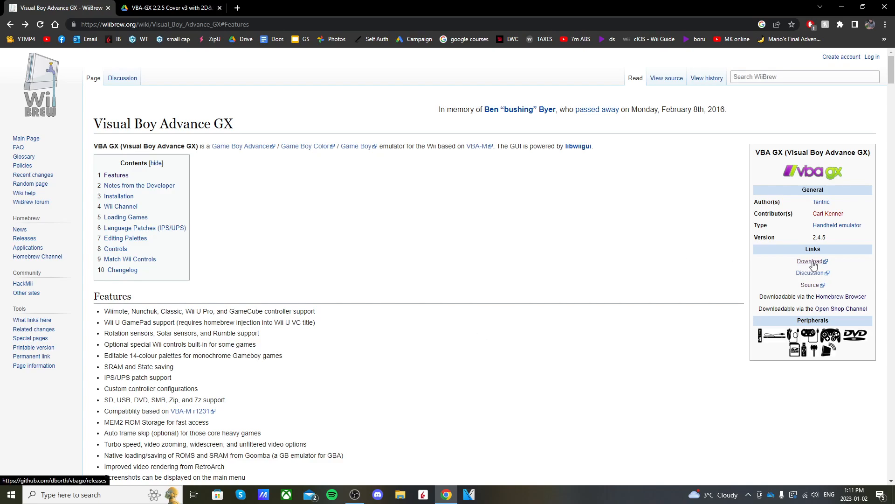
# From the GitHub vbagx releases page, download VisualBoyAdvanceGX-2.4.6.zip under the 2.4.6 Assets.
pyautogui.click(810, 261)
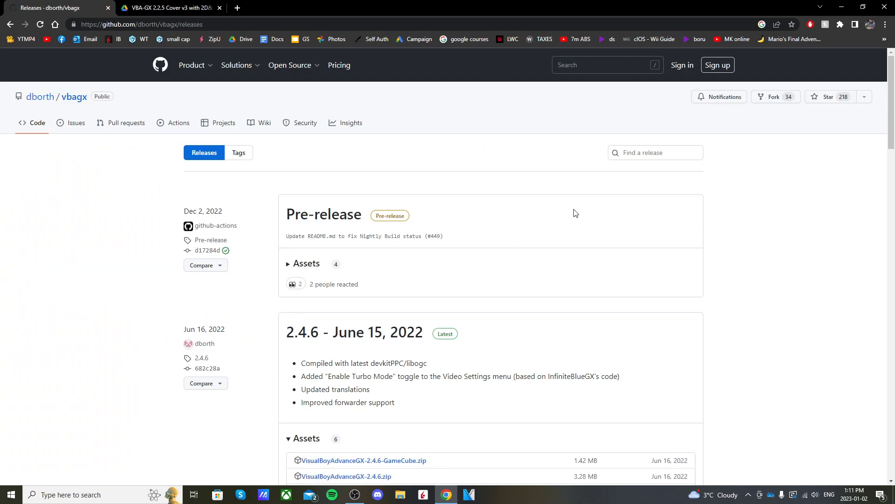
pyautogui.scroll(-3)
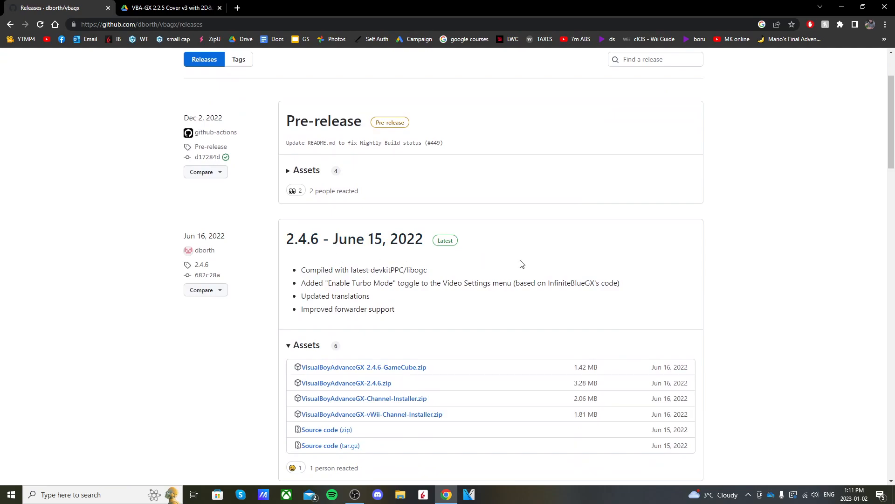
pyautogui.scroll(-3)
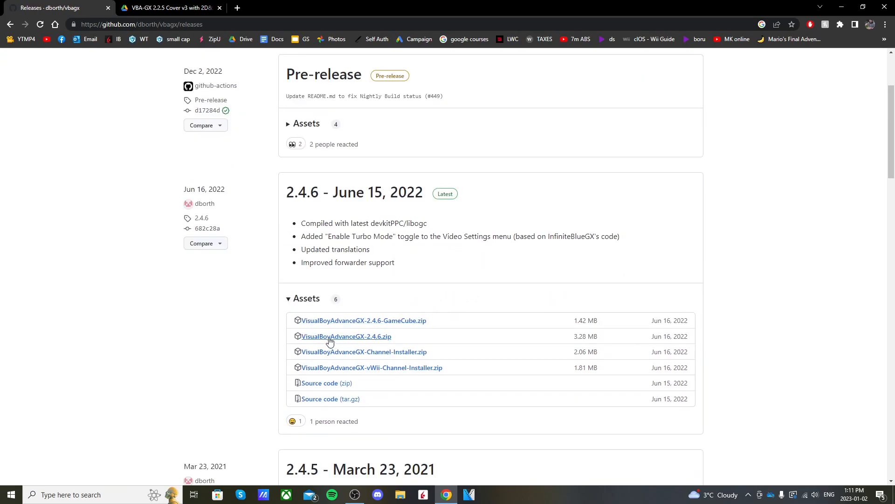
pyautogui.click(346, 336)
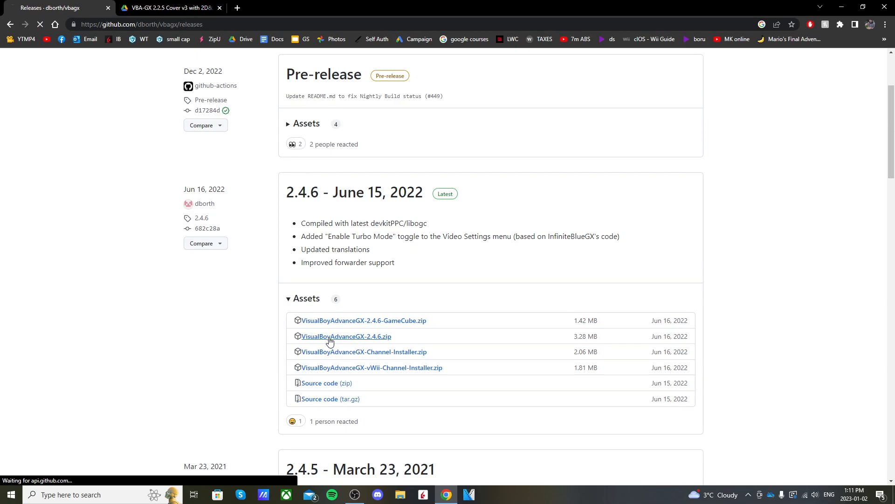
pyautogui.click(345, 336)
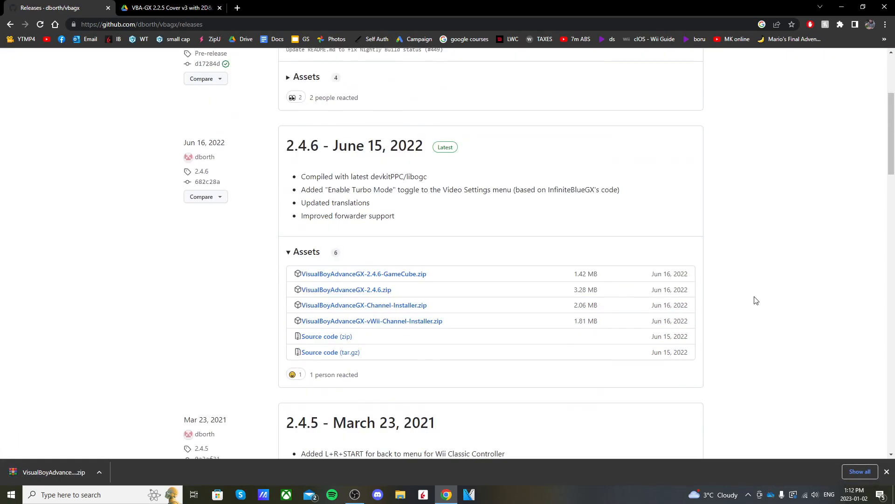
pyautogui.moveTo(757, 294)
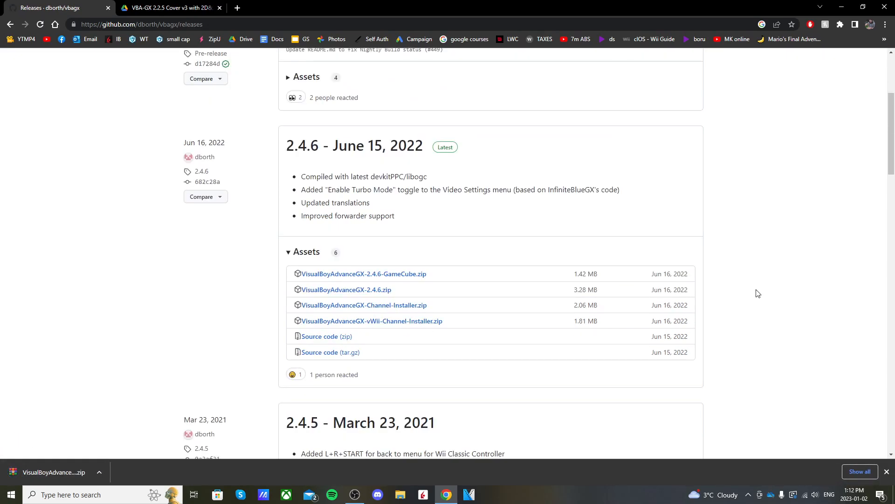
pyautogui.moveTo(371, 328)
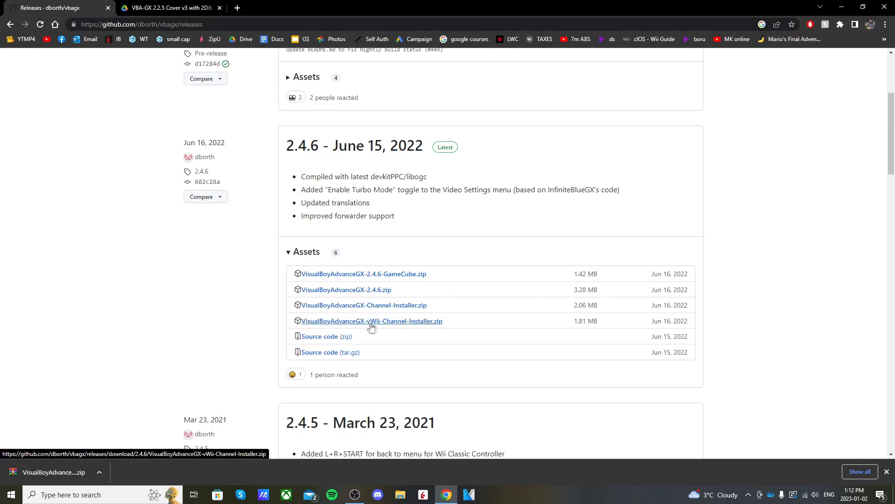
pyautogui.moveTo(388, 326)
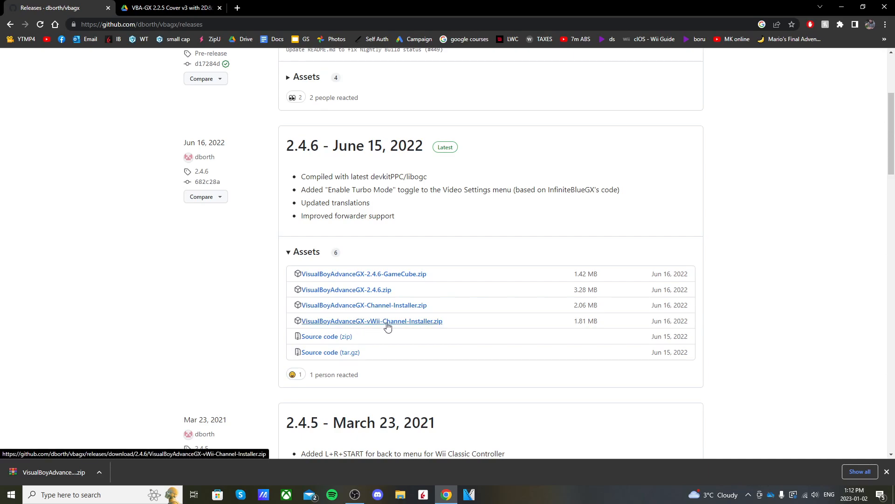
# Download VisualBoyAdvanceGX-vWii-Channel-Installer.zip from the same release.
pyautogui.click(371, 320)
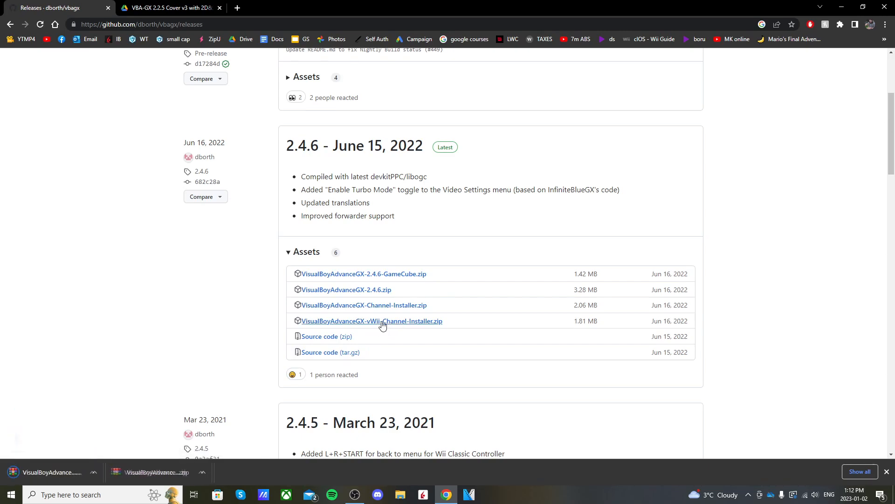
pyautogui.click(372, 320)
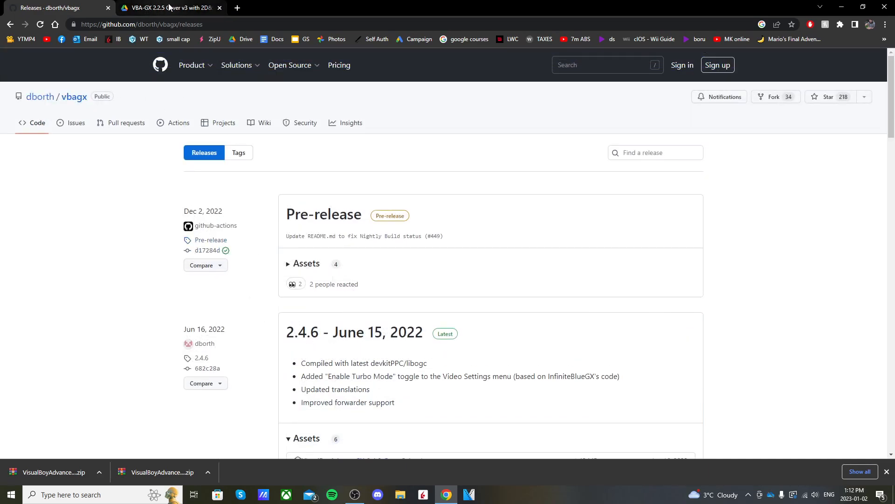
# Download the VBA-GX 2.2.5 Cover v3 RAR from Google Drive, confirming past the virus-scan warning.
pyautogui.click(166, 7)
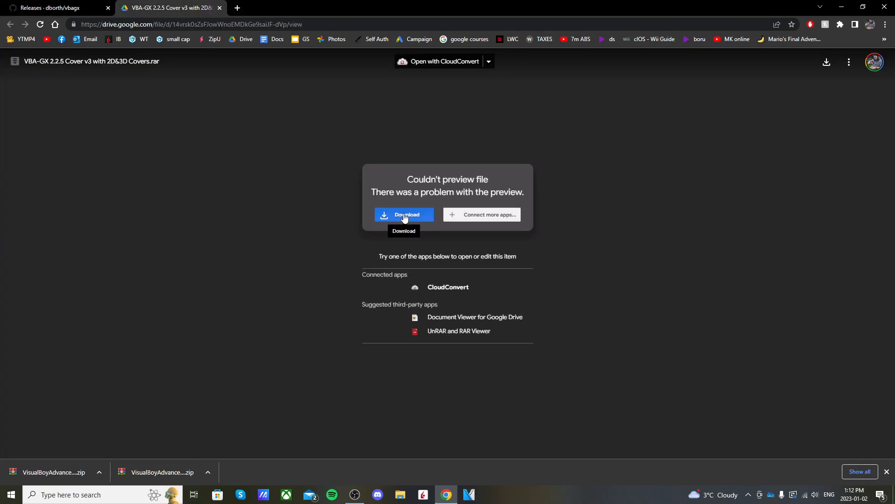
pyautogui.click(404, 214)
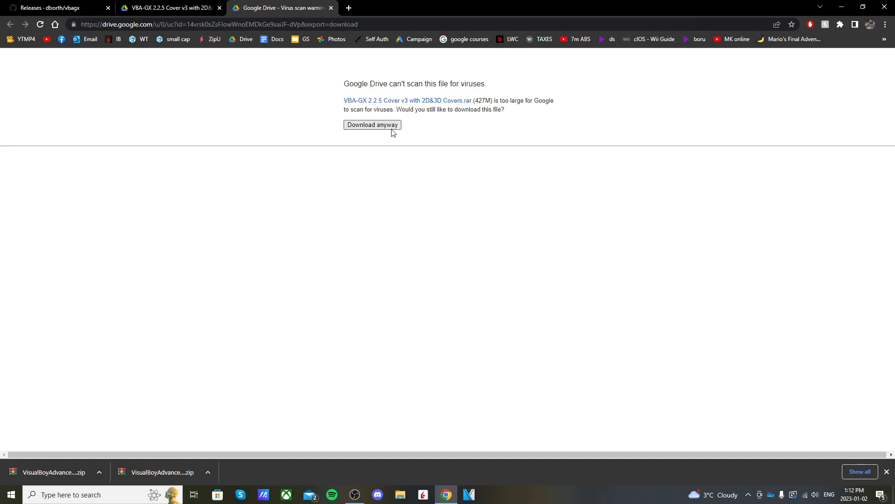
pyautogui.click(372, 124)
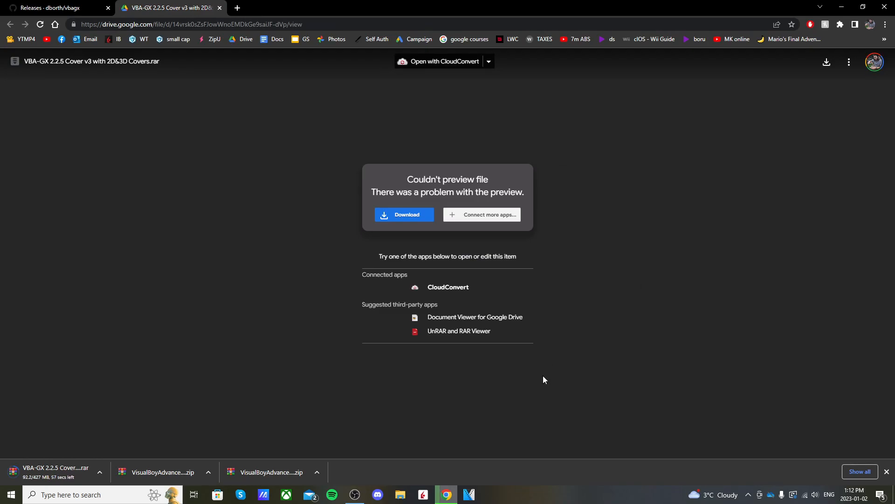
pyautogui.moveTo(645, 297)
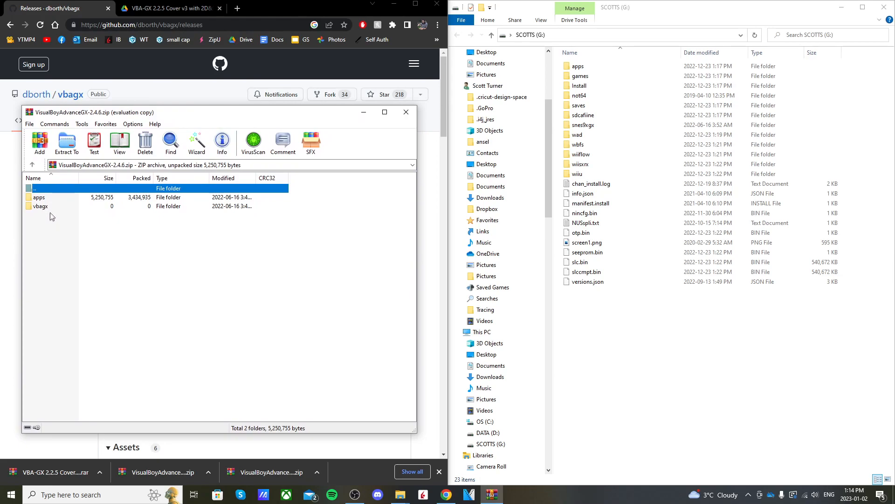
# Select the apps and vbagx folders in the 2.4.6 zip for copying onto the SCOTTS (G:) drive.
pyautogui.click(40, 202)
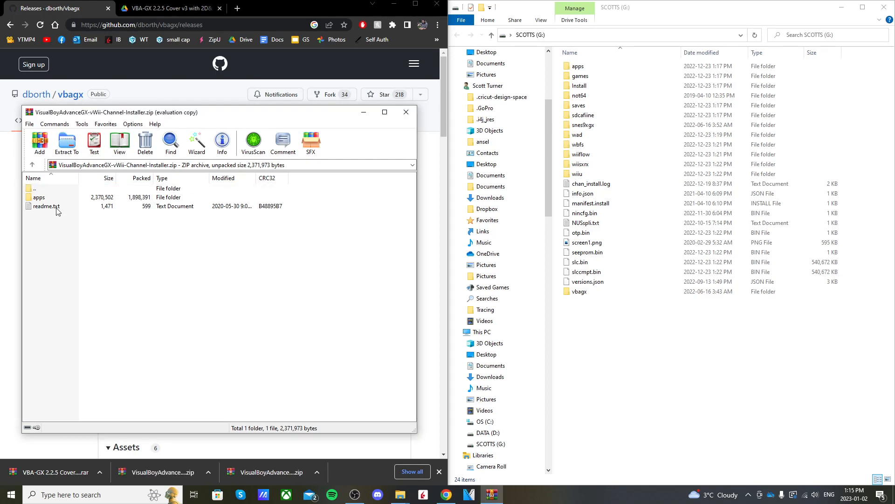
# Read the vWii installer readme, copy its apps folder onto the G: drive and close WinRAR.
pyautogui.doubleClick(45, 206)
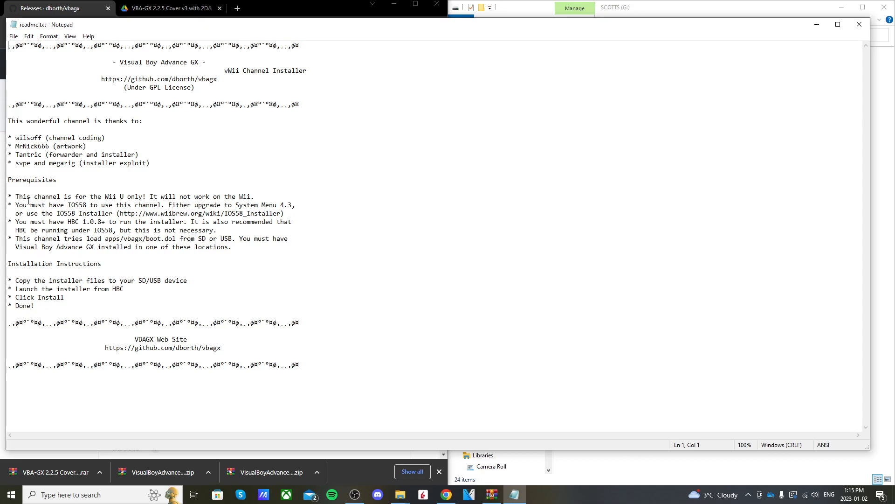
pyautogui.moveTo(17, 196); pyautogui.dragTo(143, 196)
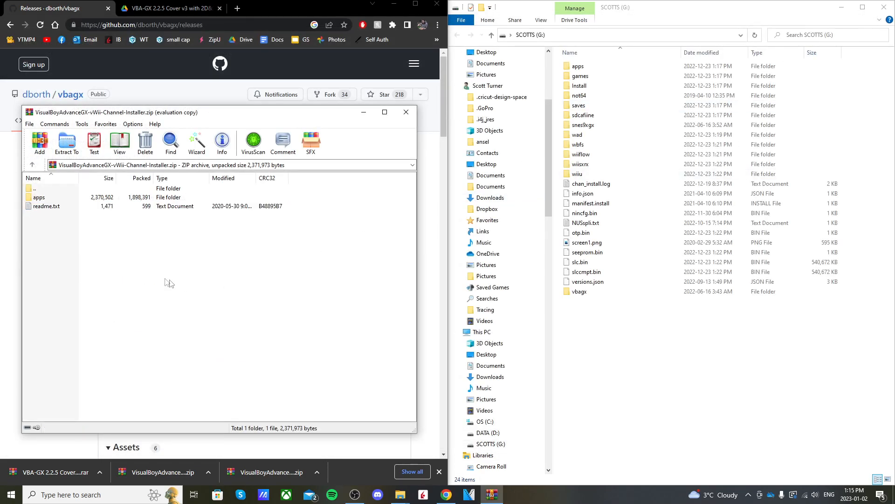
pyautogui.click(39, 197)
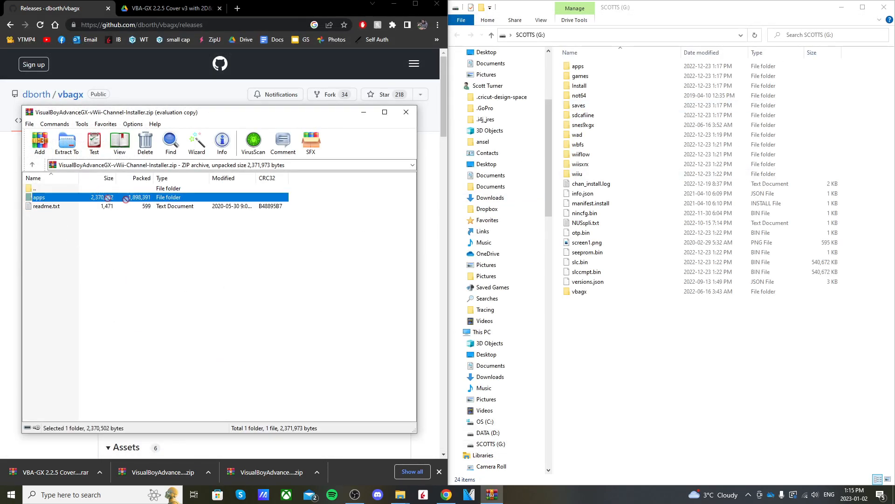
pyautogui.click(579, 65)
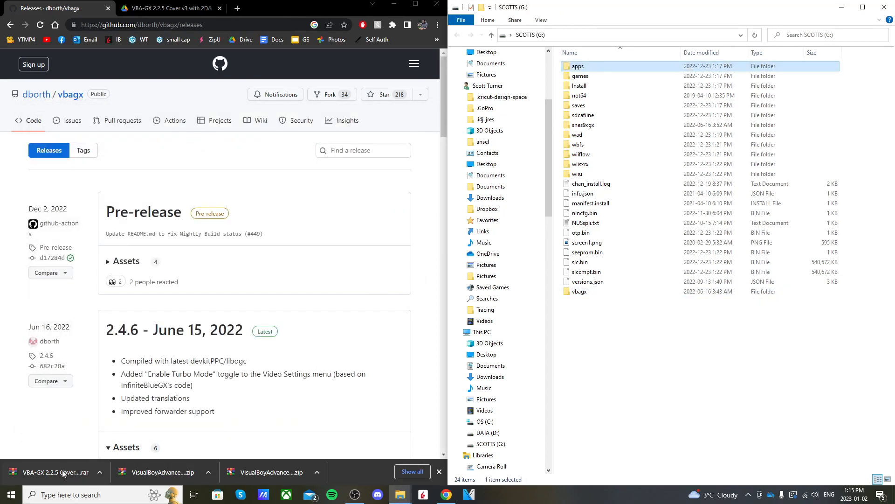
# Open the cover pack RAR and its vbagx folder alongside G:\vbagx, ready to copy the covers folder.
pyautogui.click(55, 472)
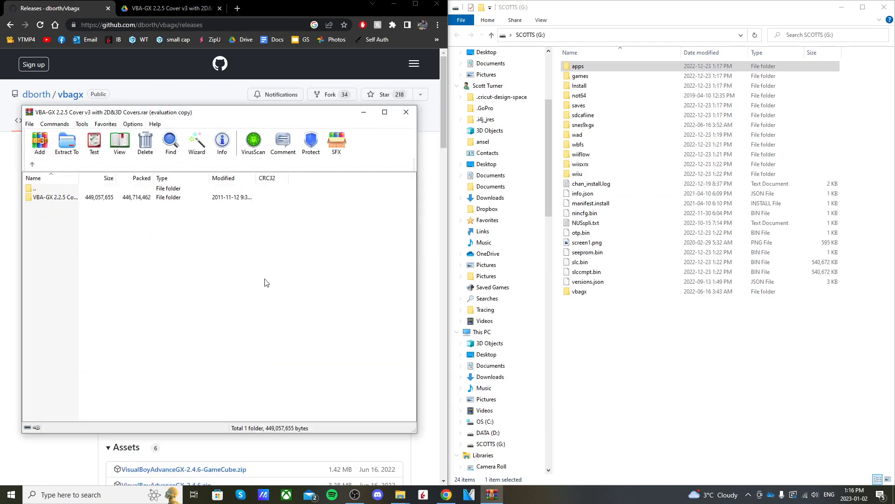
pyautogui.click(579, 291)
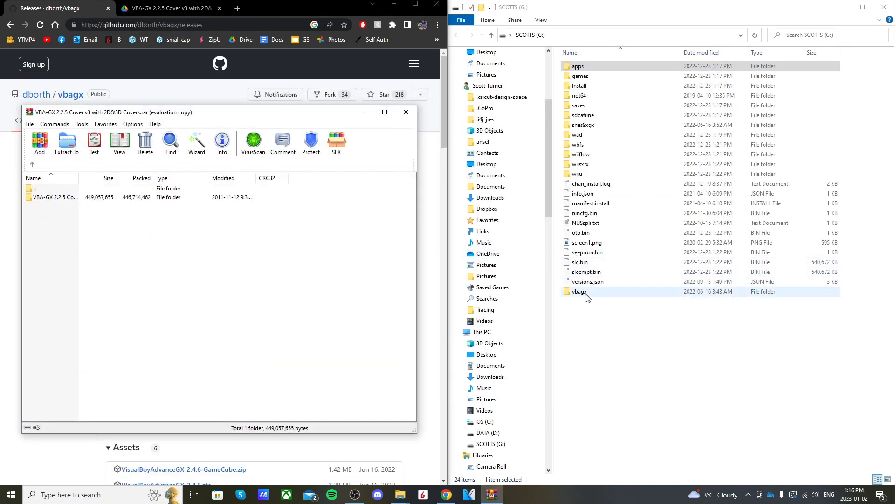
pyautogui.moveTo(592, 296)
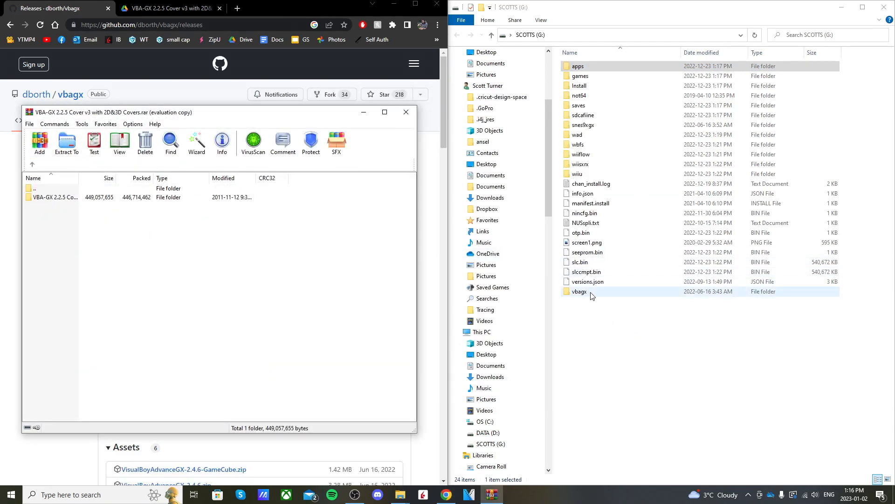
pyautogui.doubleClick(579, 291)
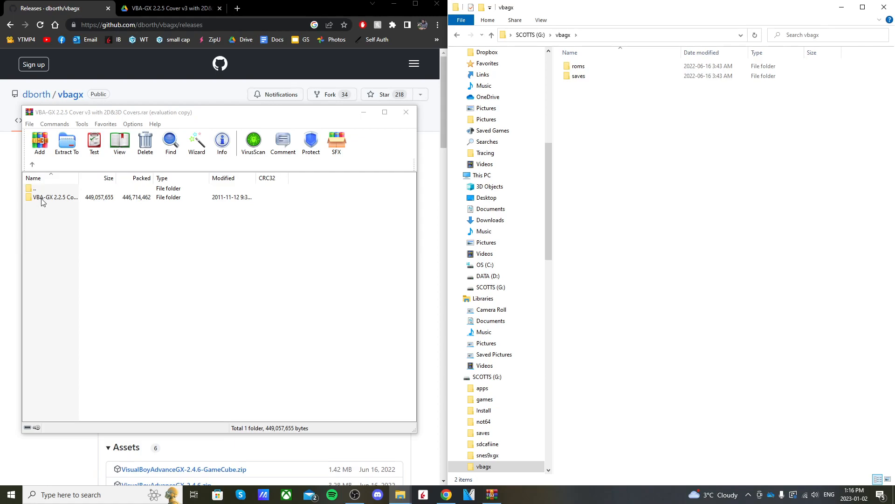
pyautogui.doubleClick(55, 196)
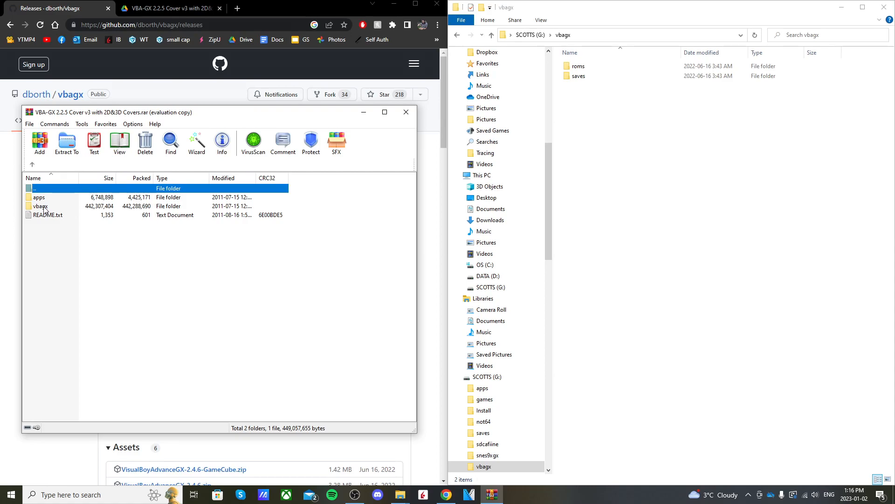
pyautogui.doubleClick(40, 206)
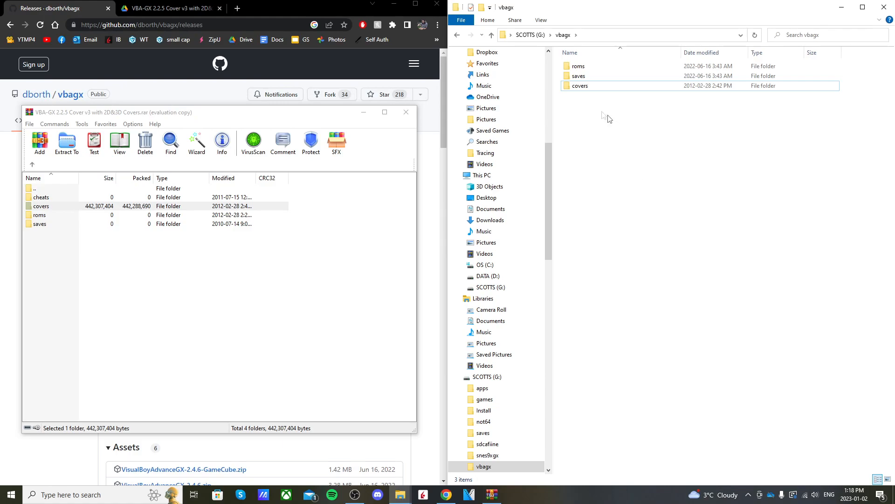
# Check the copied covers folder on G:, browsing its 2D and 3D box-art subfolders.
pyautogui.doubleClick(579, 84)
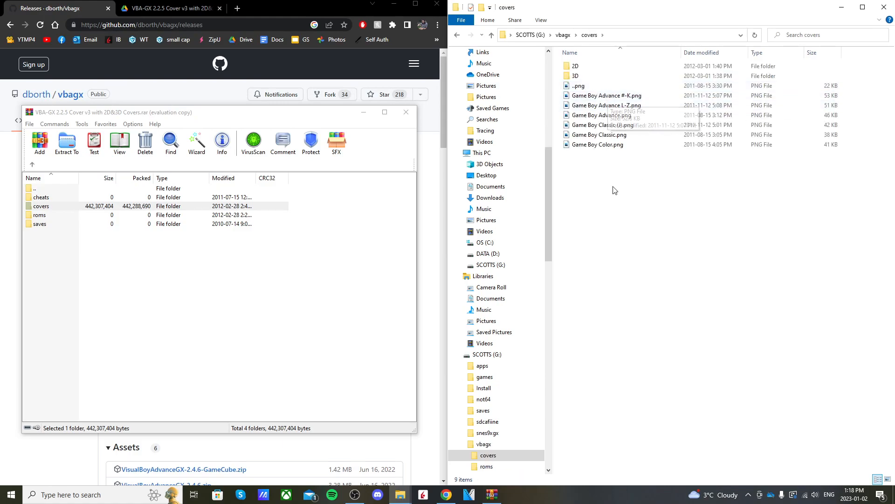
pyautogui.click(488, 455)
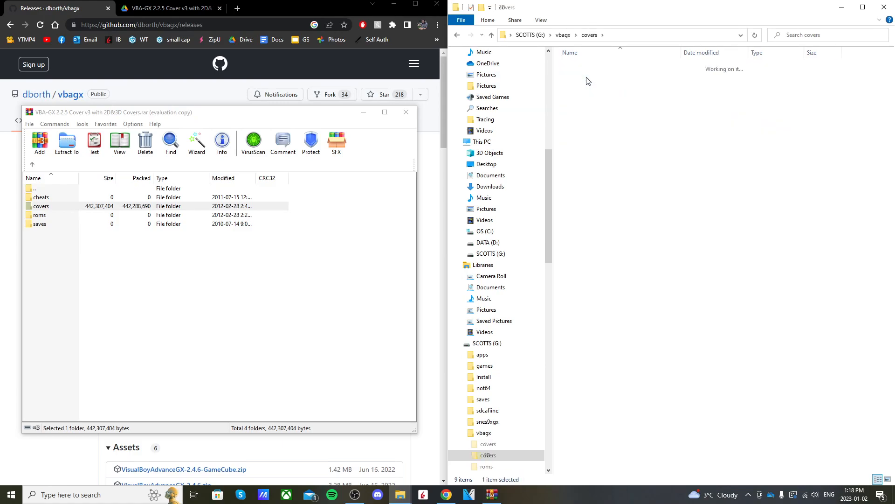
pyautogui.click(488, 444)
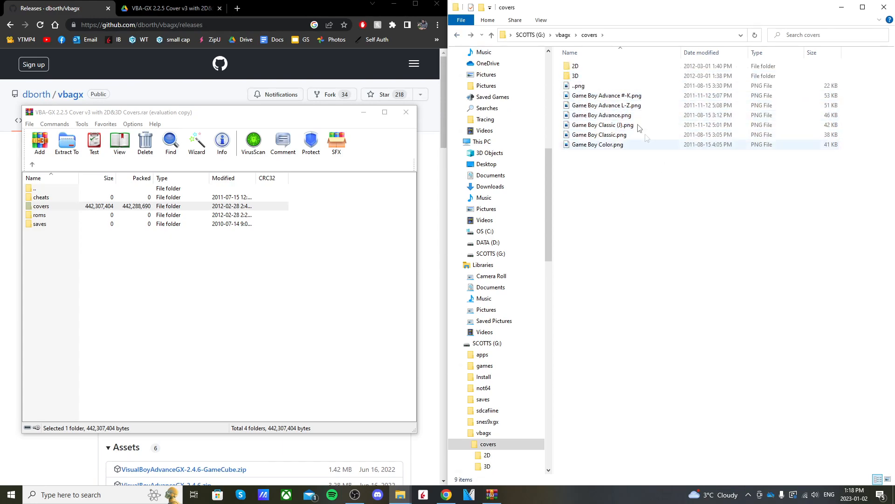
pyautogui.doubleClick(576, 65)
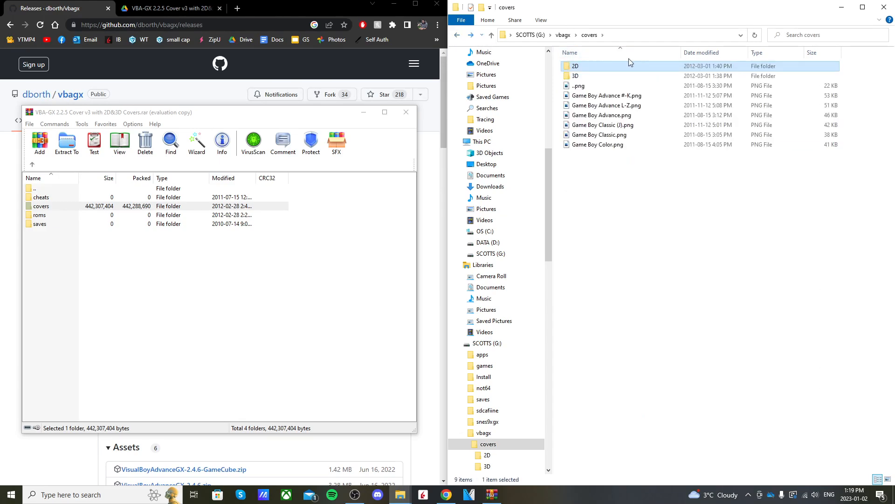
pyautogui.click(576, 76)
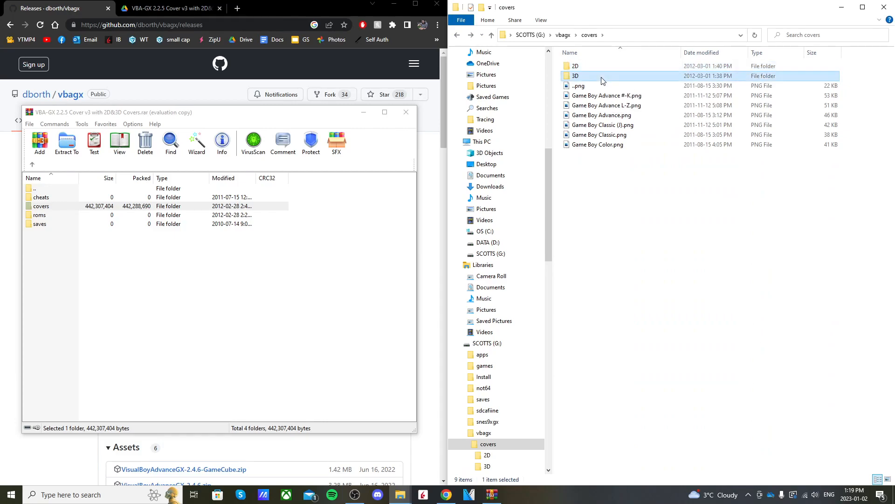
pyautogui.doubleClick(576, 76)
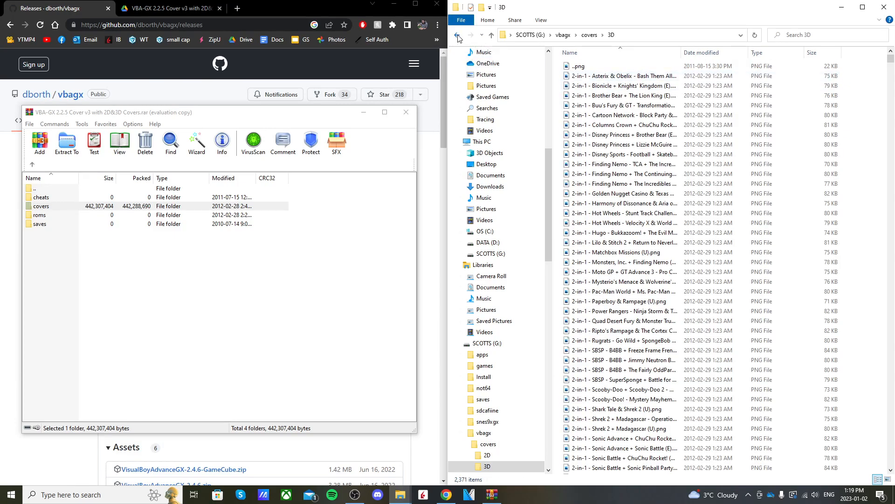
pyautogui.click(457, 35)
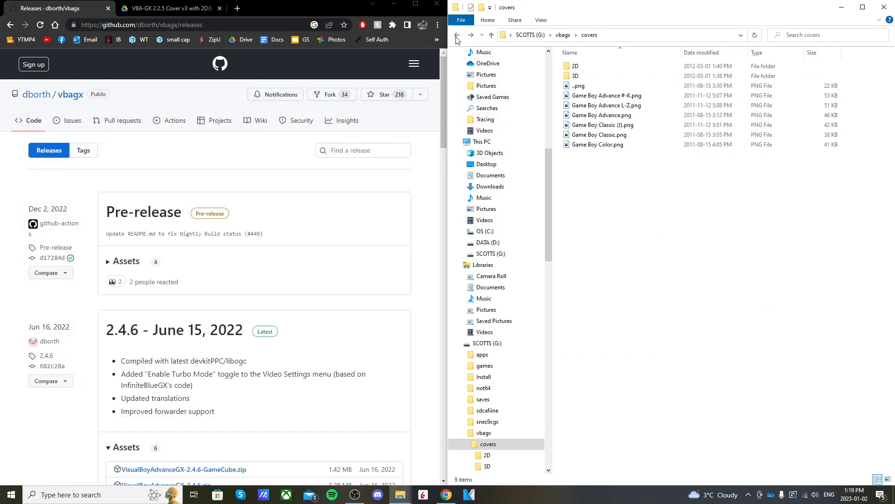
# Place the Kirby, Mario Kart and Super Mario Advance ROM zips into G:\vbagx\roms.
pyautogui.click(456, 34)
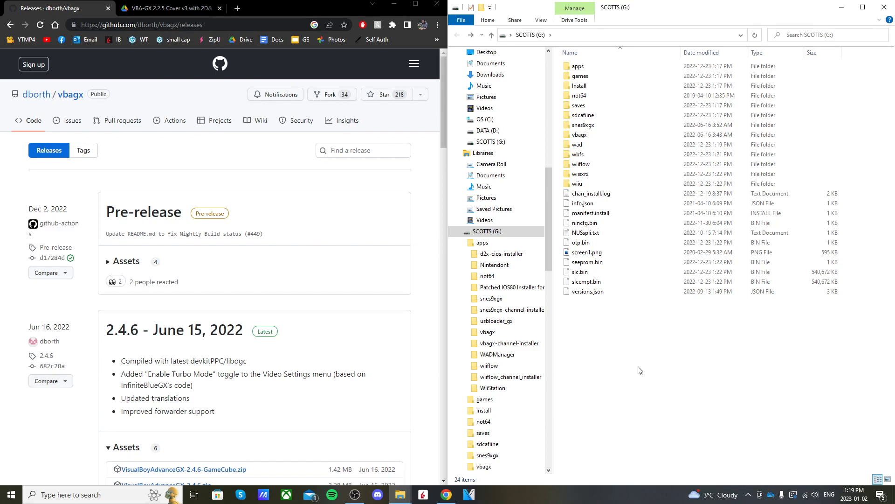
pyautogui.moveTo(632, 347)
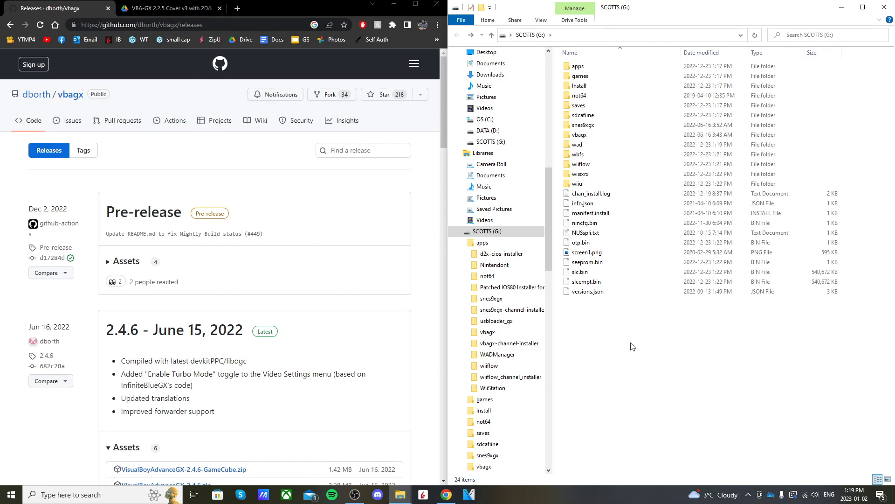
pyautogui.moveTo(580, 134)
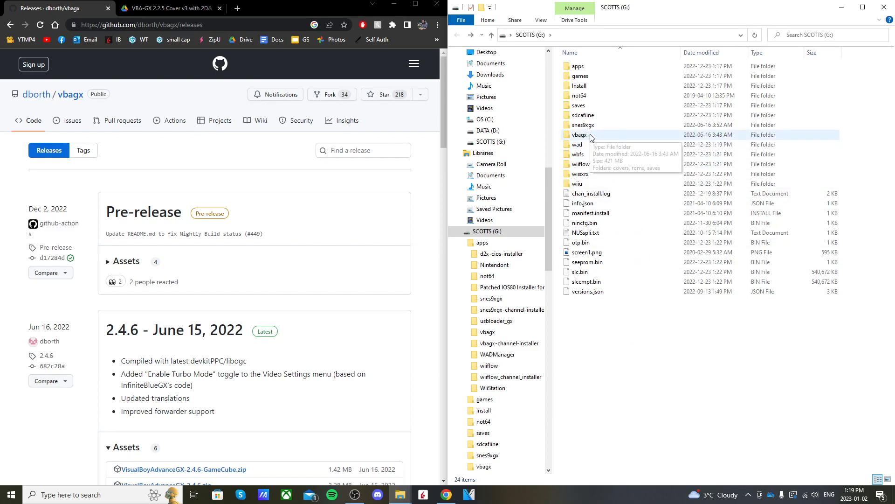
pyautogui.doubleClick(580, 134)
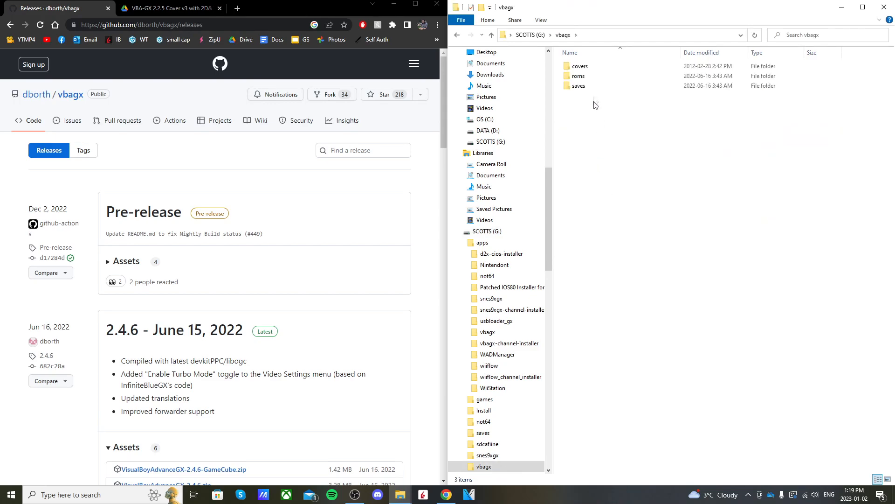
pyautogui.doubleClick(579, 76)
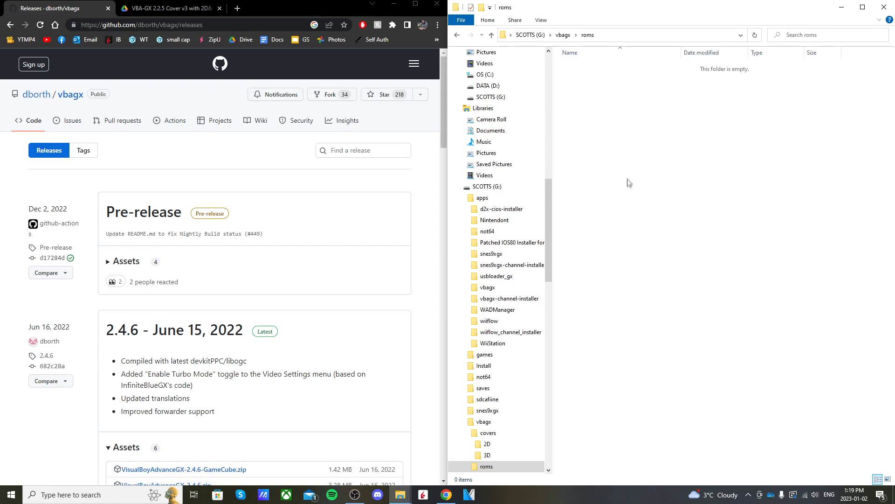
pyautogui.moveTo(609, 141)
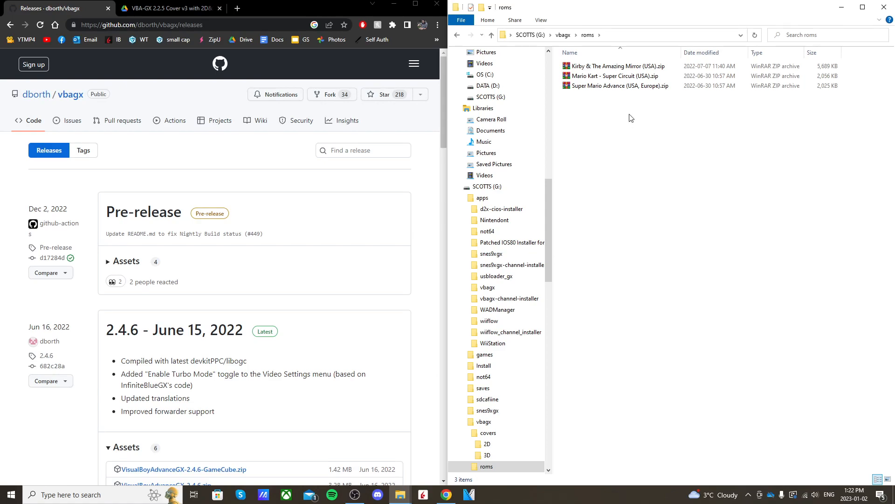
pyautogui.moveTo(616, 142)
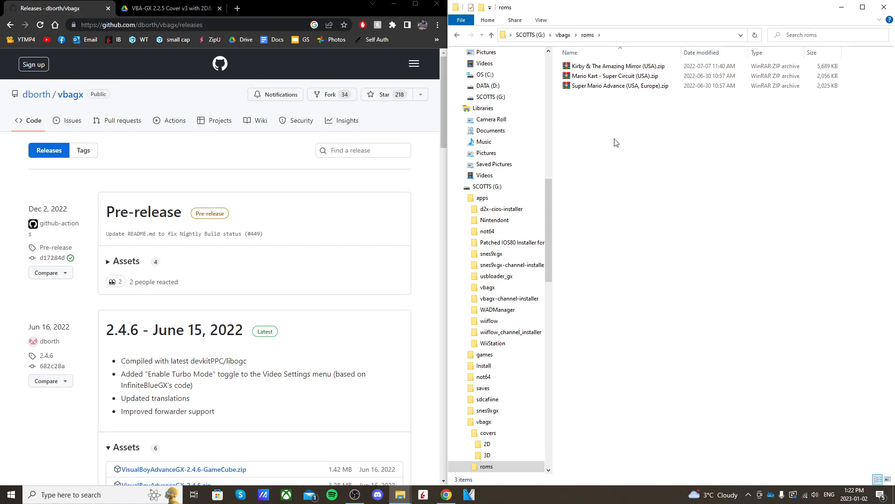
pyautogui.click(611, 65)
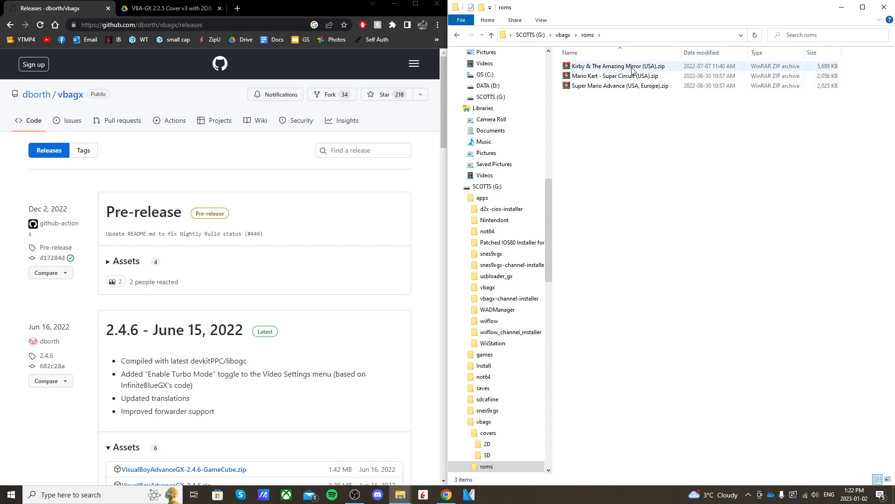
pyautogui.moveTo(632, 67)
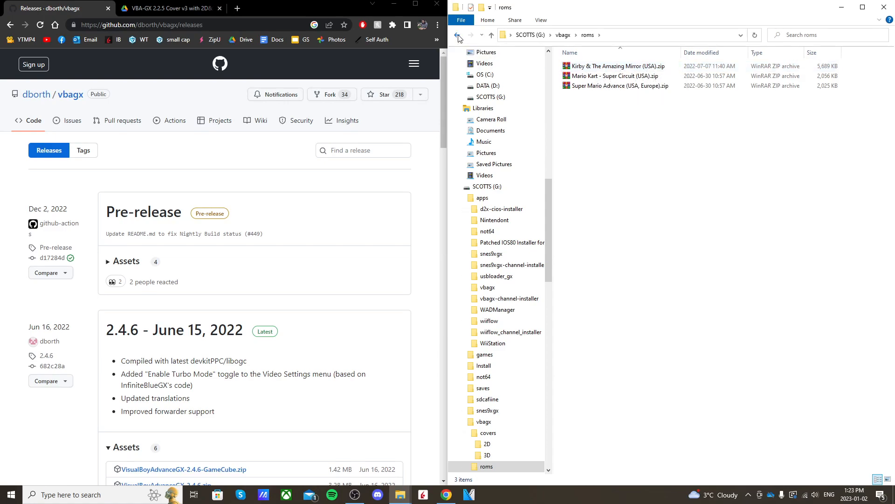
# Search the covers\2D folder for Kirby box art matching the ROM names.
pyautogui.click(458, 35)
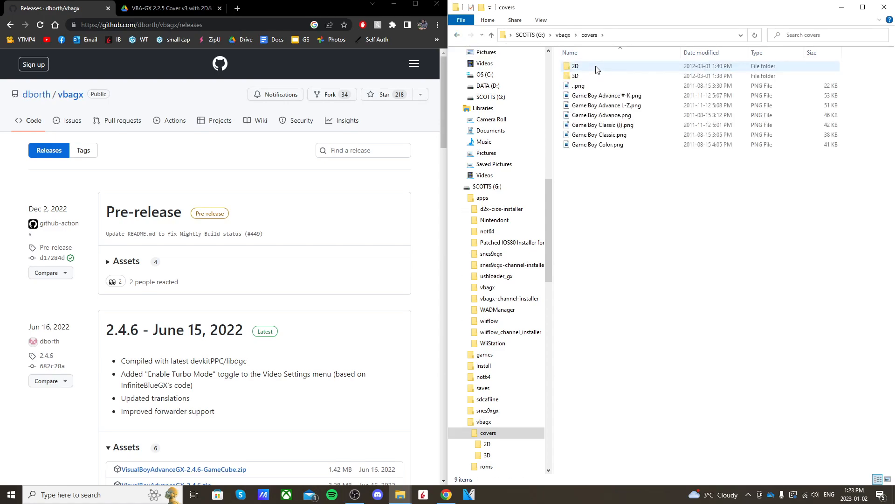
pyautogui.doubleClick(576, 66)
pyautogui.write('kirby')
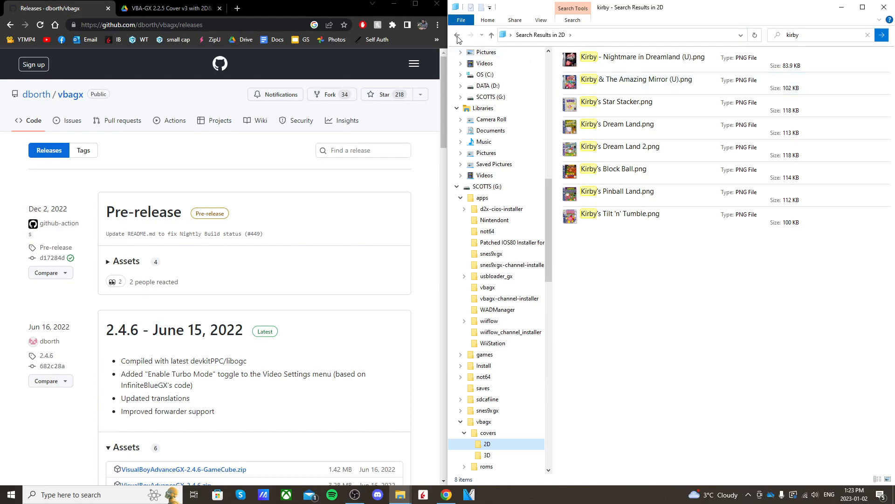
pyautogui.click(457, 34)
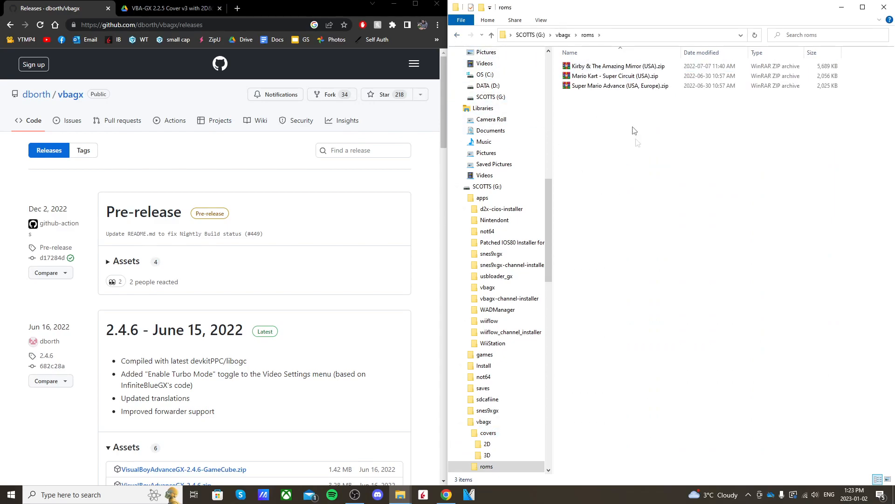
pyautogui.click(619, 66)
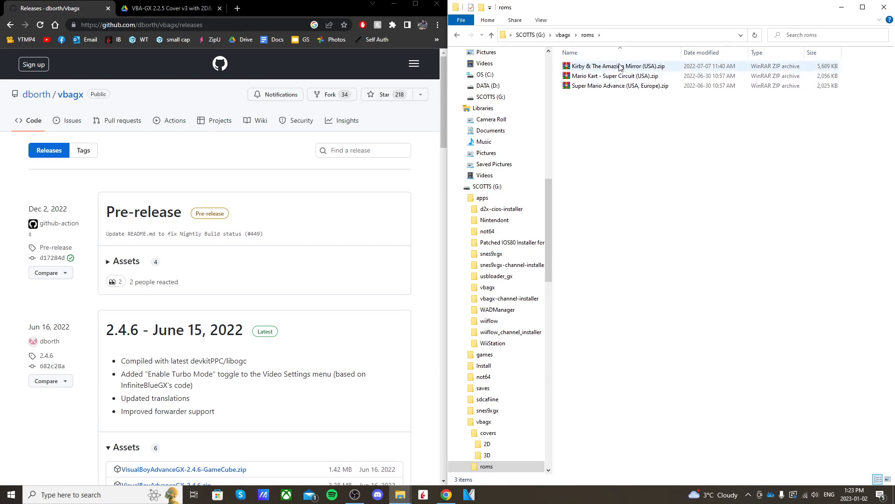
pyautogui.click(613, 65)
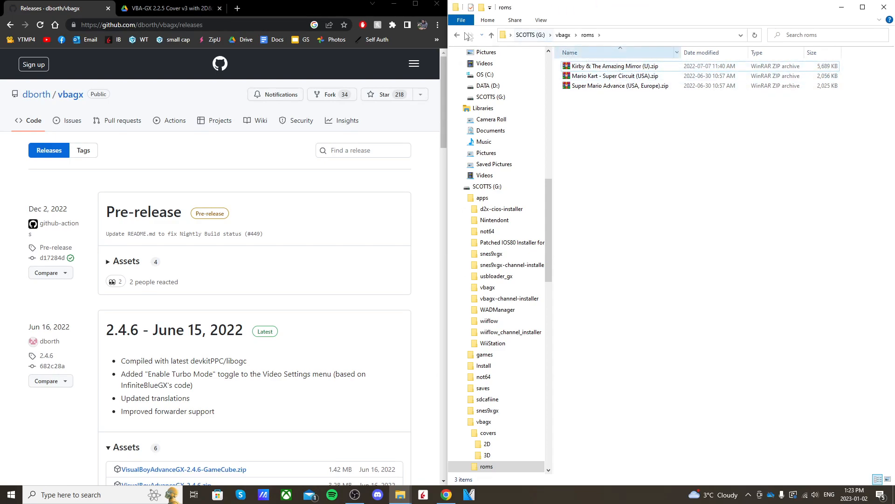
# Compare the 2D cover images with the roms folder and return to G:\vbagx.
pyautogui.click(488, 432)
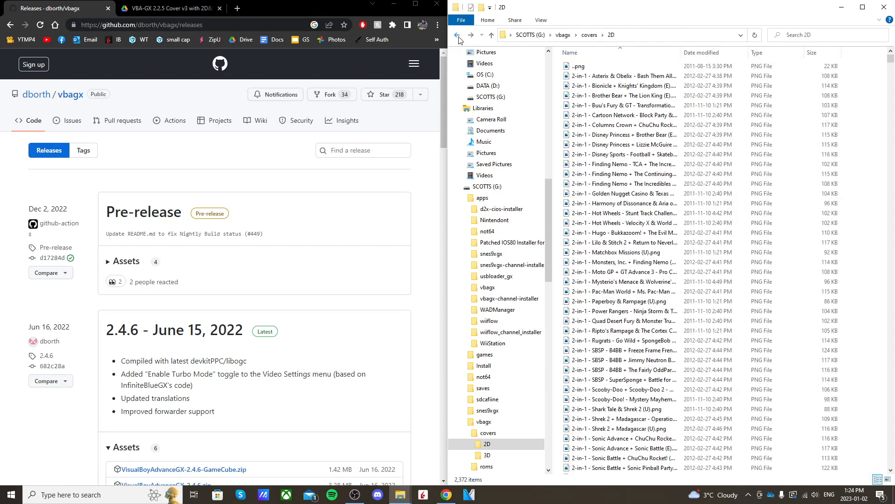
pyautogui.click(456, 34)
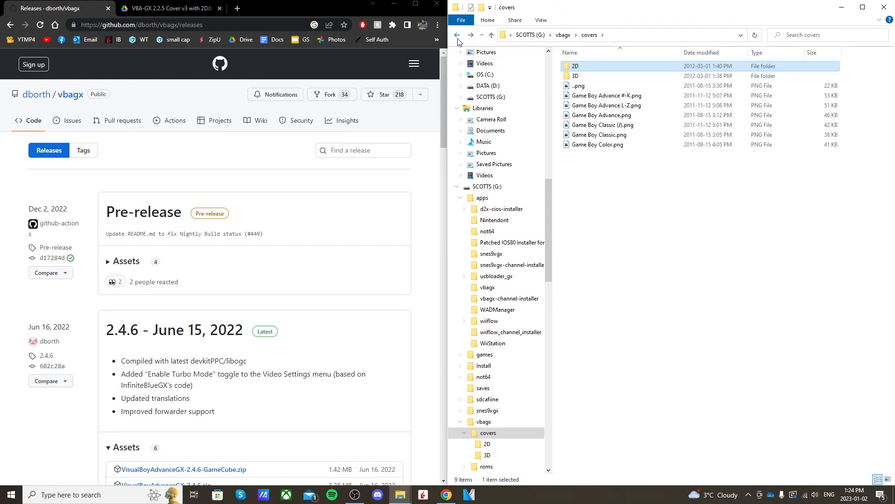
pyautogui.click(486, 467)
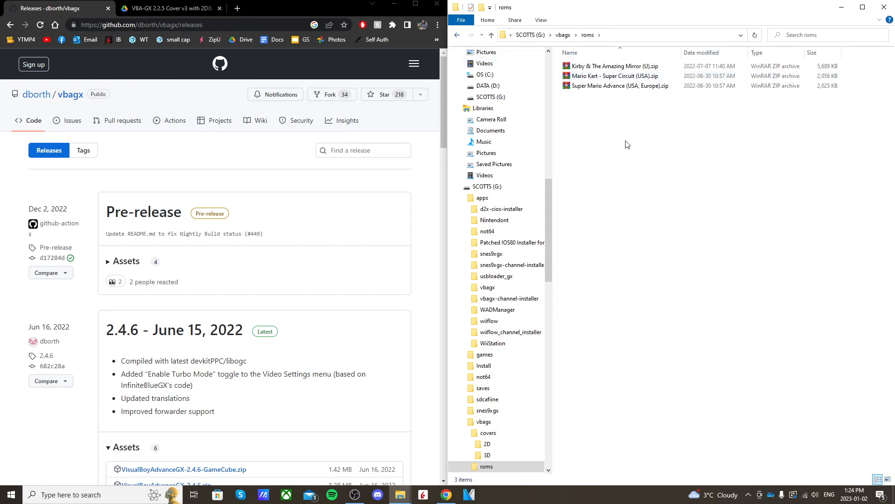
pyautogui.rightClick(616, 86)
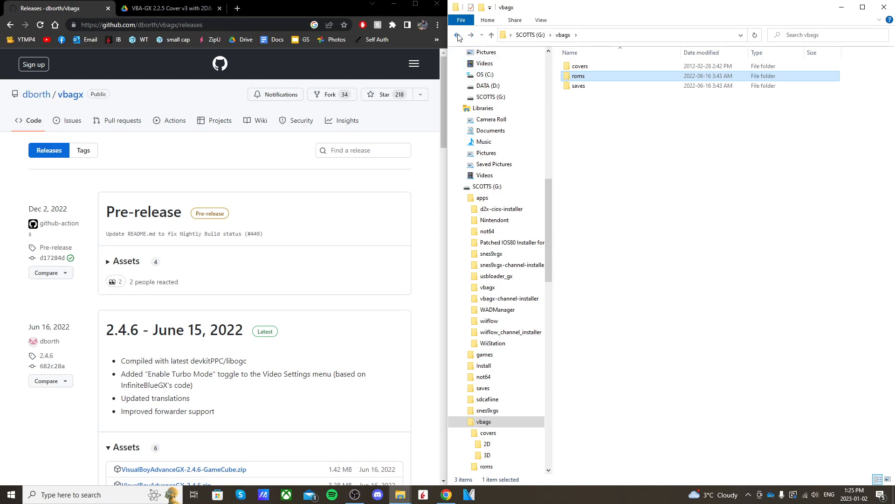
# Verify the apps\vbagx and apps\vbagx-channel-installer folders on the SD card.
pyautogui.click(457, 35)
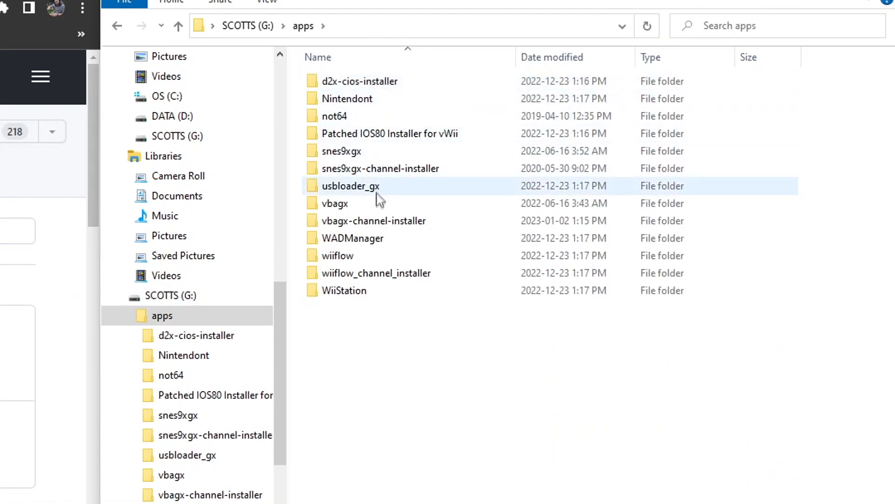
pyautogui.click(335, 203)
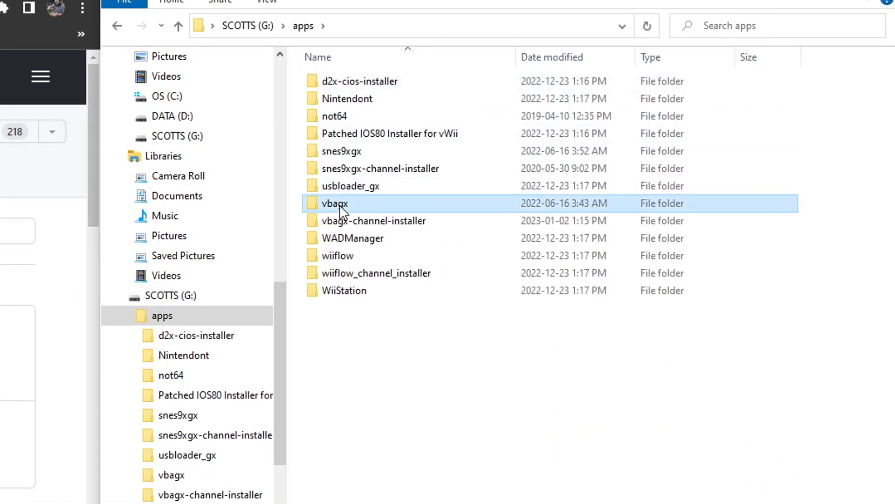
pyautogui.doubleClick(335, 204)
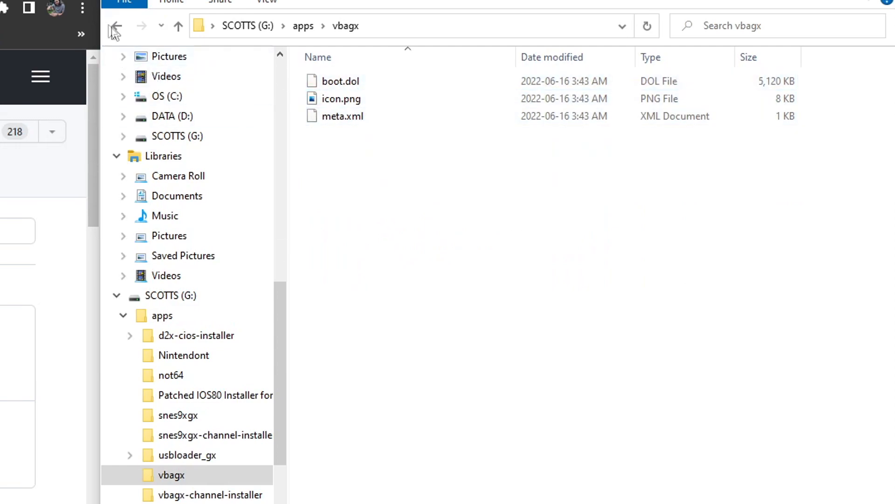
pyautogui.click(117, 26)
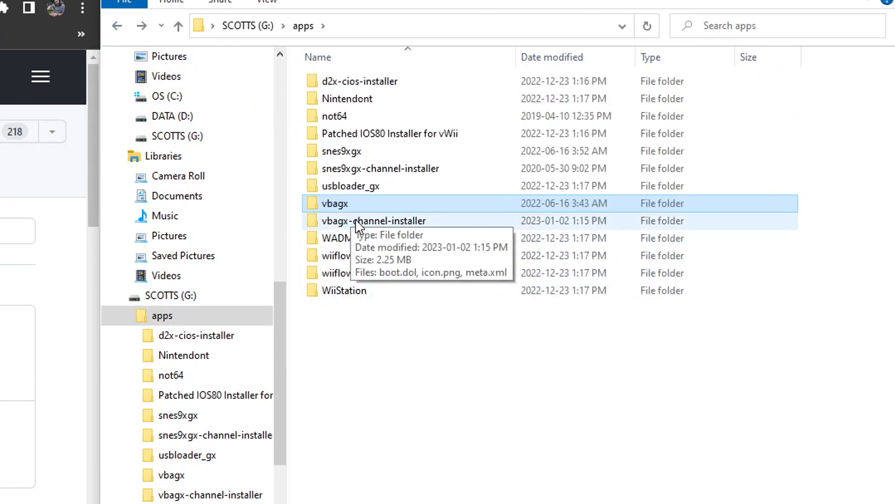
pyautogui.doubleClick(373, 220)
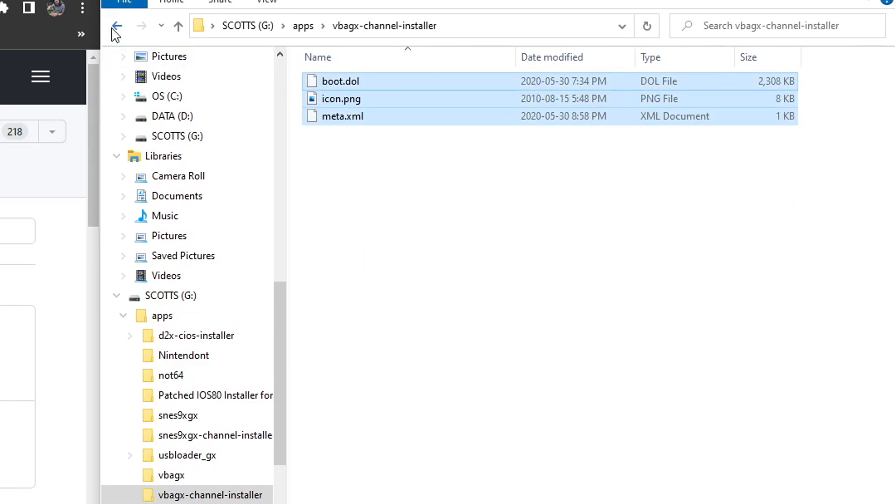
# Return to G:\vbagx and check its covers and roms subfolders.
pyautogui.click(117, 27)
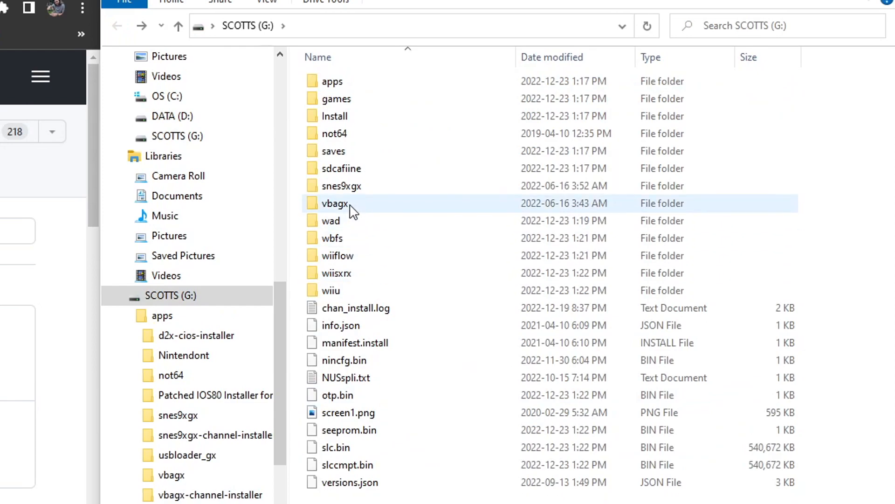
pyautogui.doubleClick(336, 202)
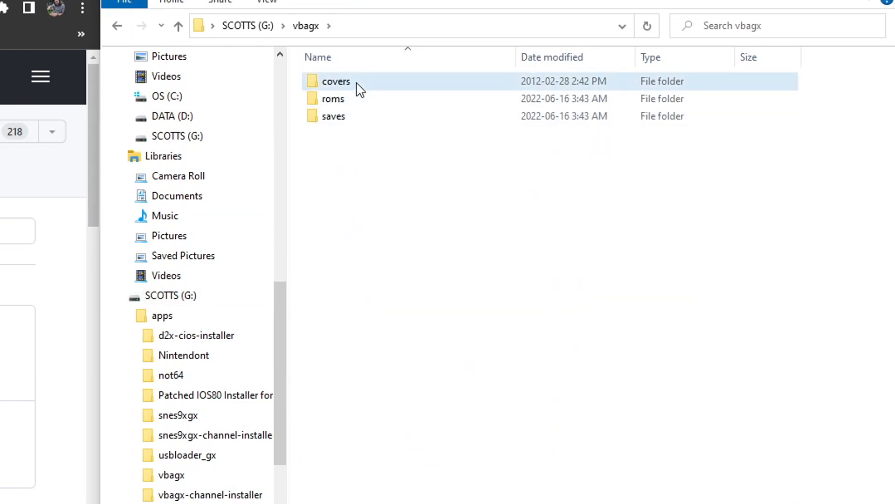
pyautogui.doubleClick(336, 81)
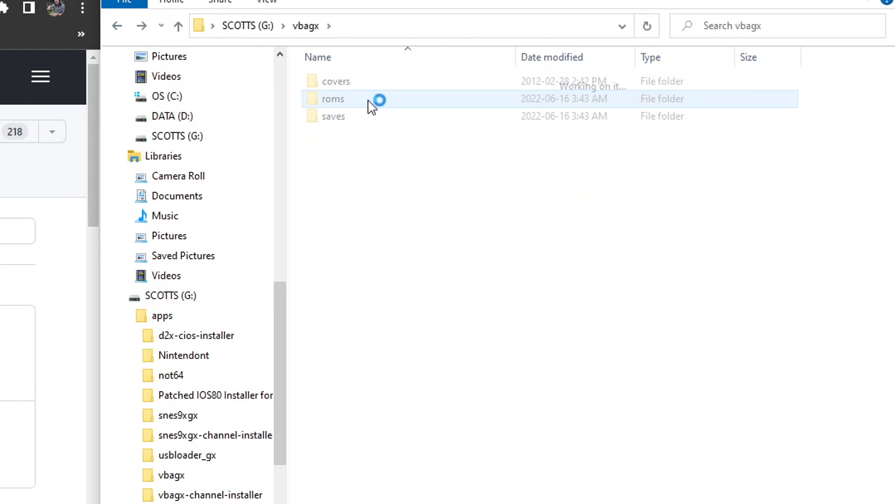
pyautogui.click(177, 25)
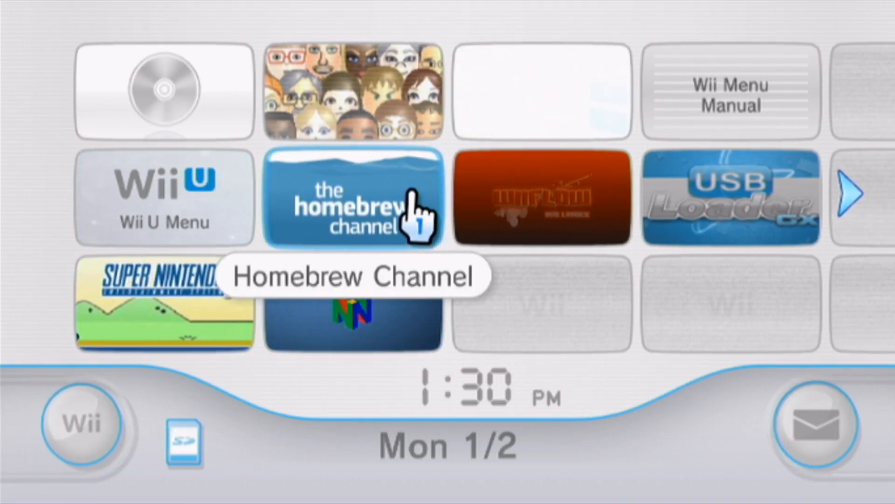
# Launch the Homebrew Channel and start Visual Boy Advance GX 2.4.6 from its app list.
pyautogui.click(353, 197)
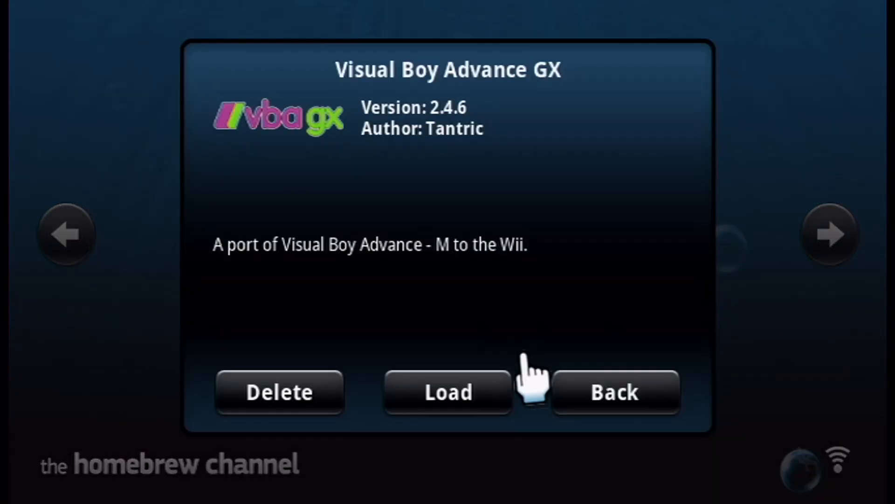
pyautogui.click(448, 392)
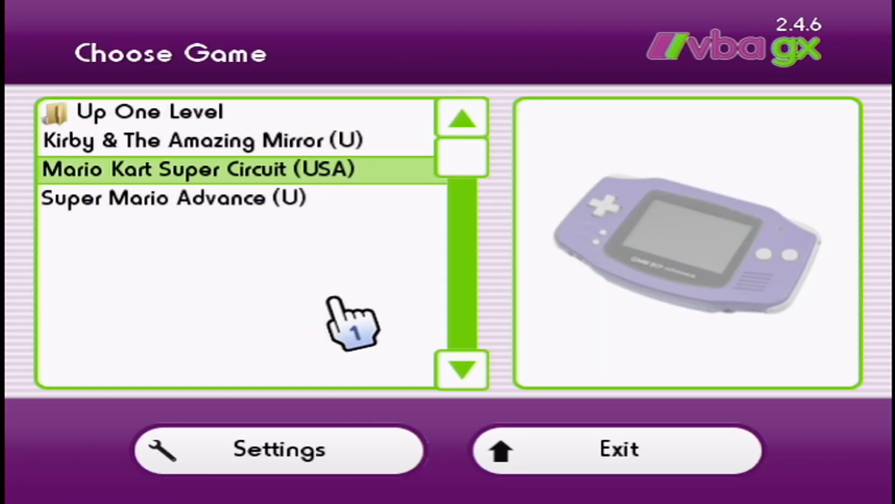
pyautogui.moveTo(634, 446)
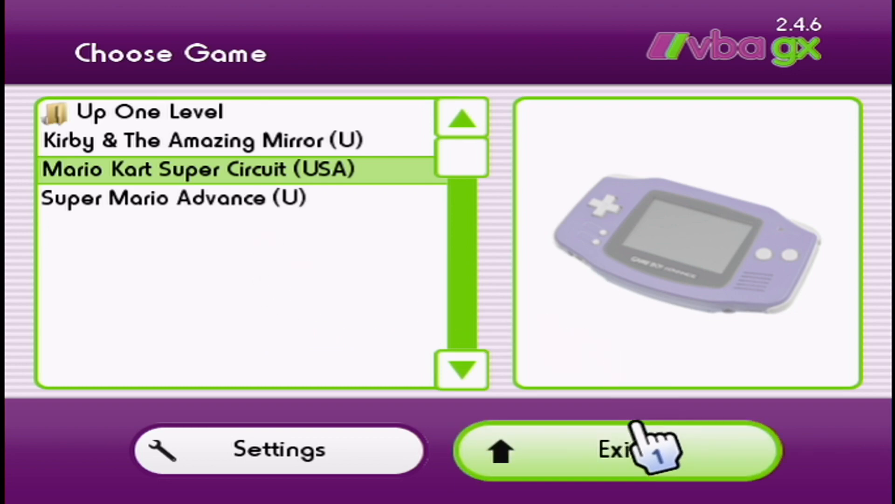
# Exit the emulator from the Choose Game screen back to the Homebrew Channel app list.
pyautogui.click(613, 450)
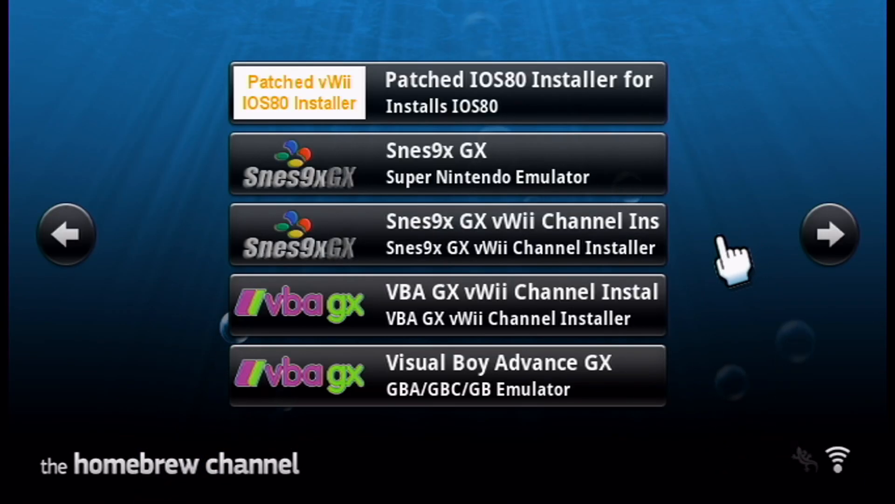
pyautogui.moveTo(617, 309)
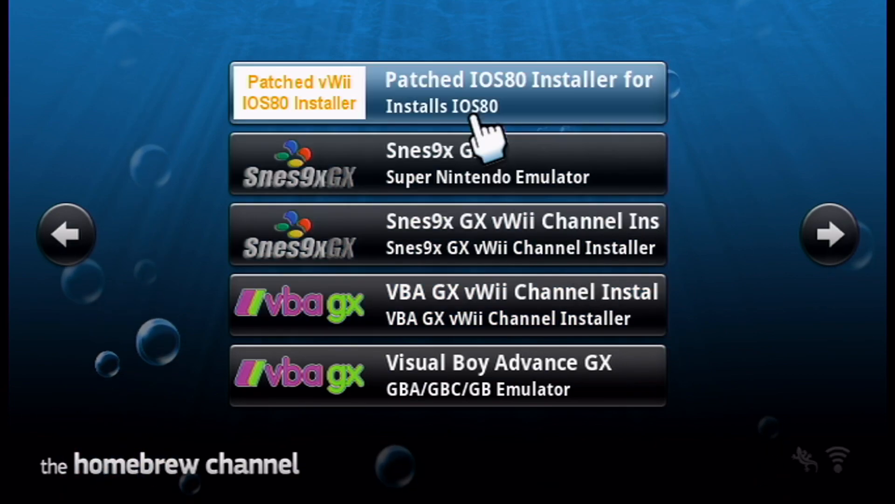
pyautogui.moveTo(640, 129)
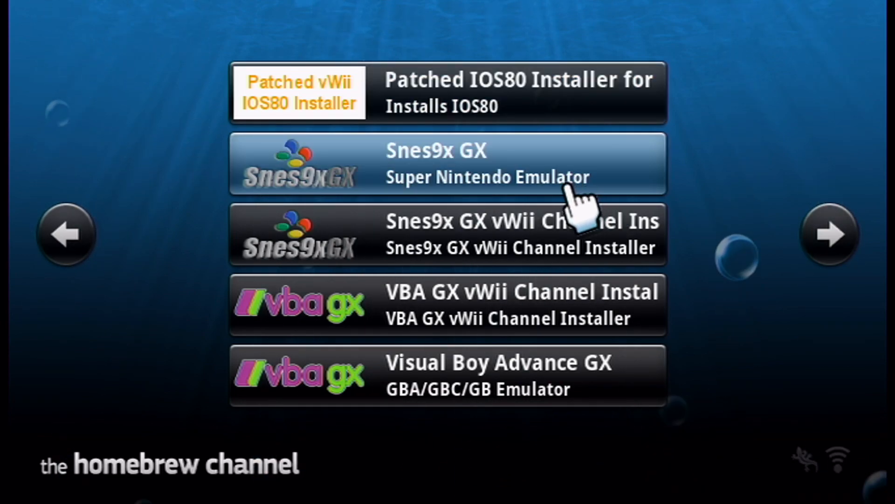
pyautogui.moveTo(613, 302)
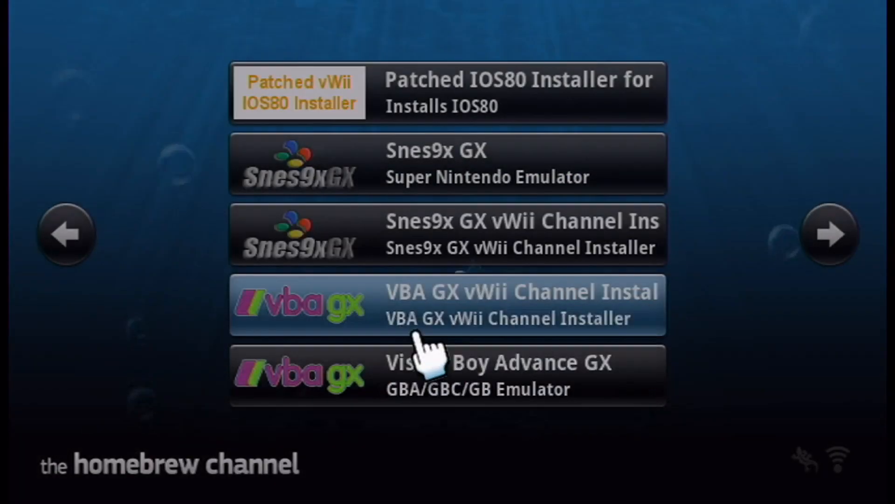
# Run the VBA GX vWii Channel Installer and complete the channel installation successfully.
pyautogui.click(447, 304)
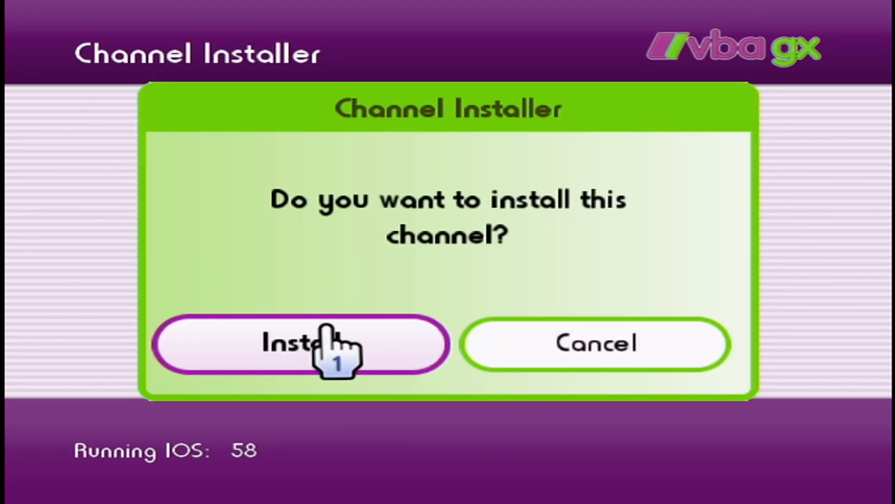
pyautogui.click(299, 344)
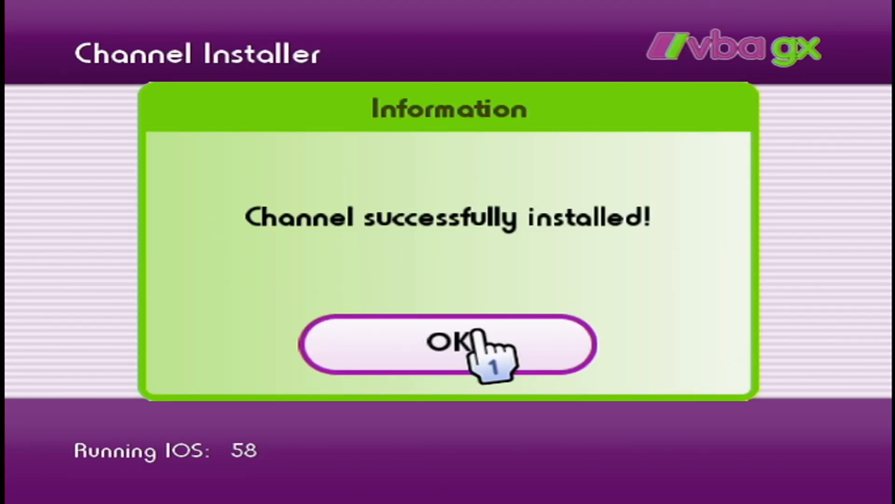
pyautogui.click(449, 345)
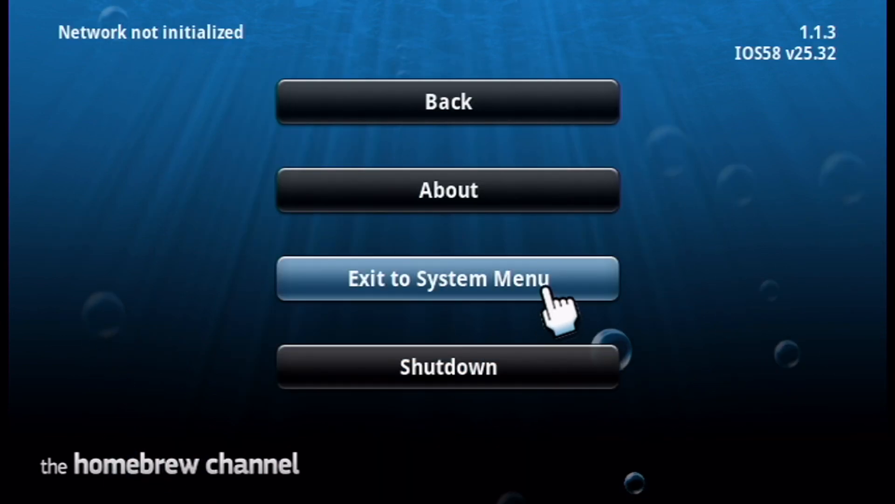
# Return to the Wii System Menu and launch VBA GX from its new channel to the Choose Game list.
pyautogui.click(448, 279)
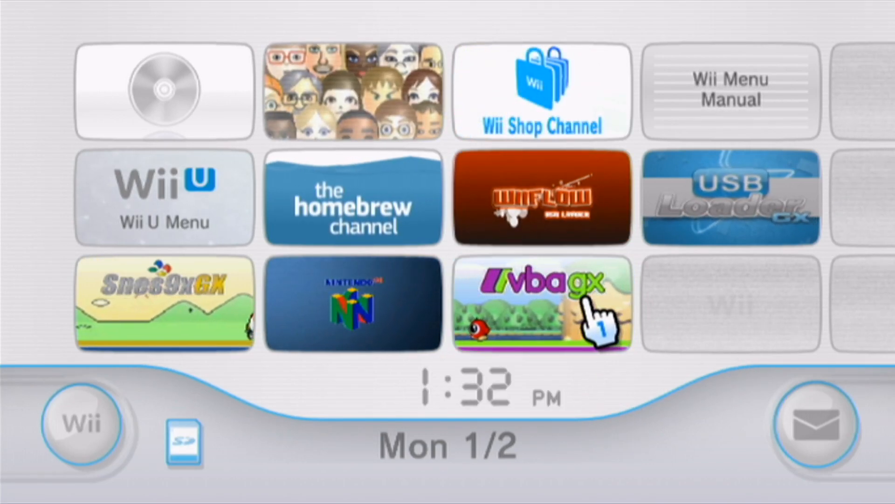
pyautogui.click(541, 304)
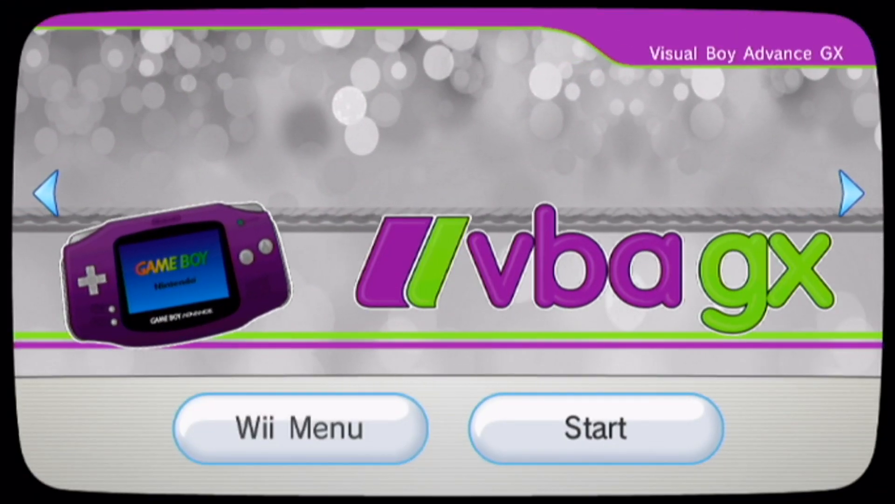
pyautogui.click(594, 428)
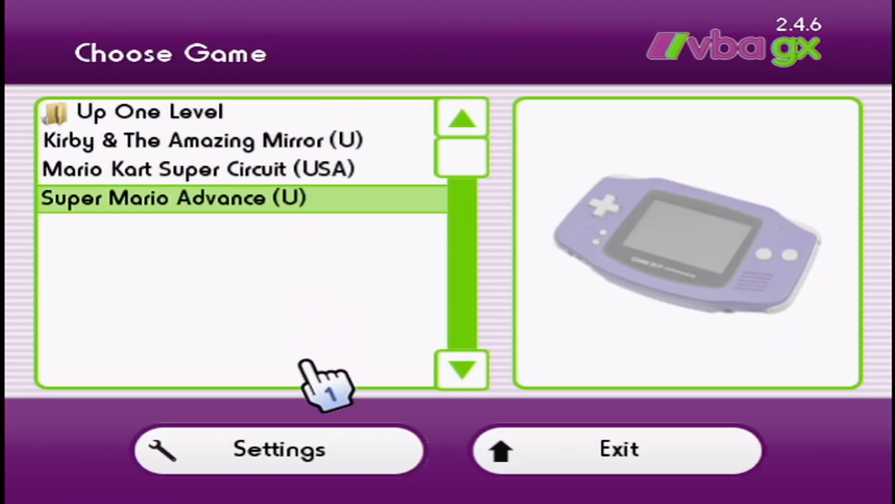
# Set the Covers Folder in Saving & Loading settings to vbagx/covers/2D.
pyautogui.click(279, 448)
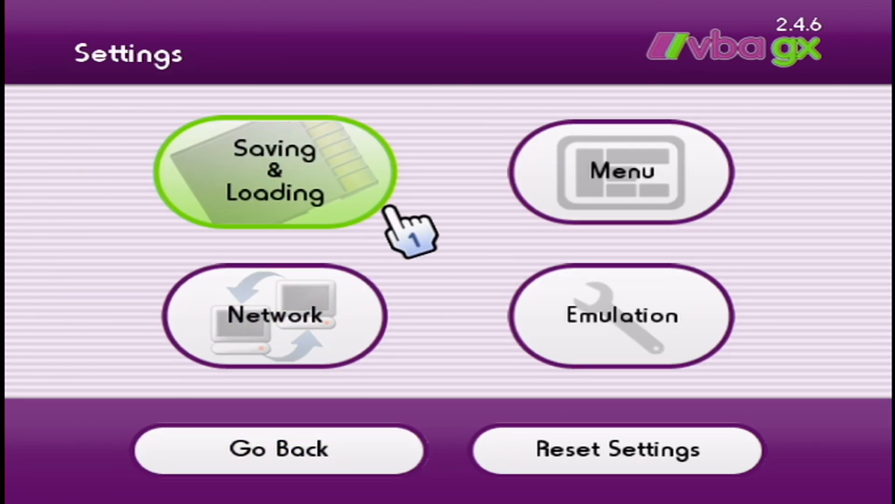
pyautogui.click(276, 172)
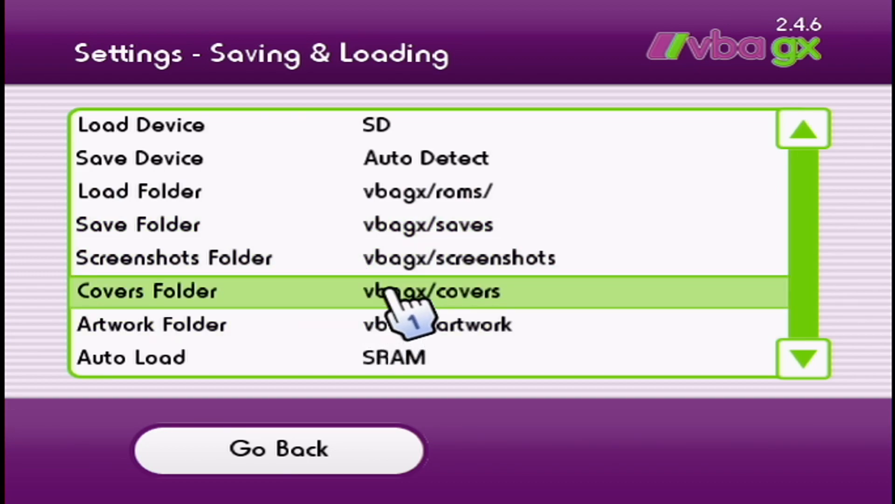
pyautogui.click(429, 291)
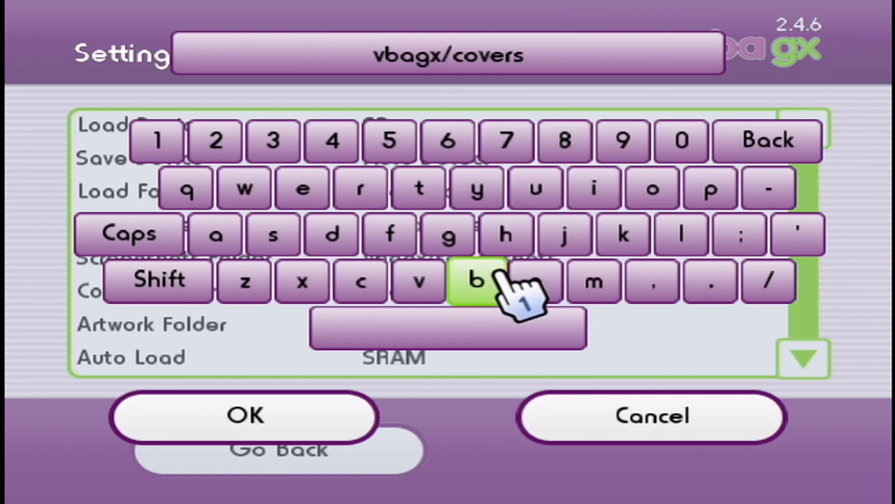
pyautogui.click(737, 234)
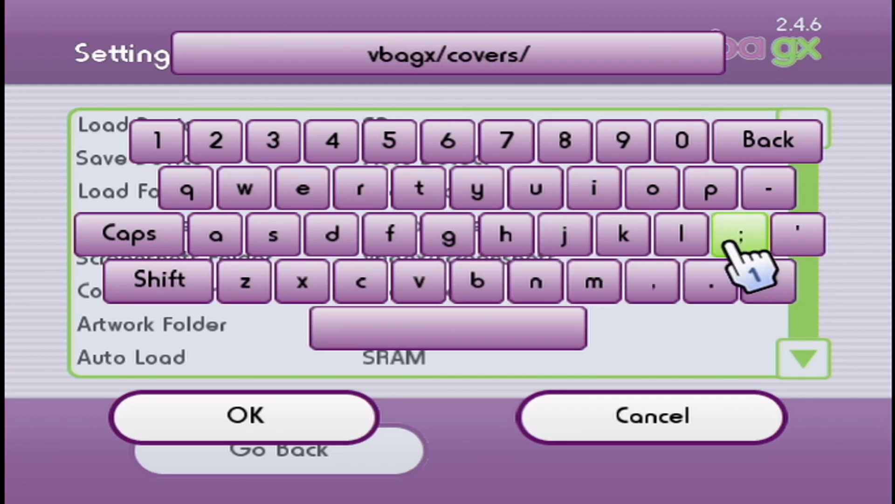
pyautogui.moveTo(477, 190)
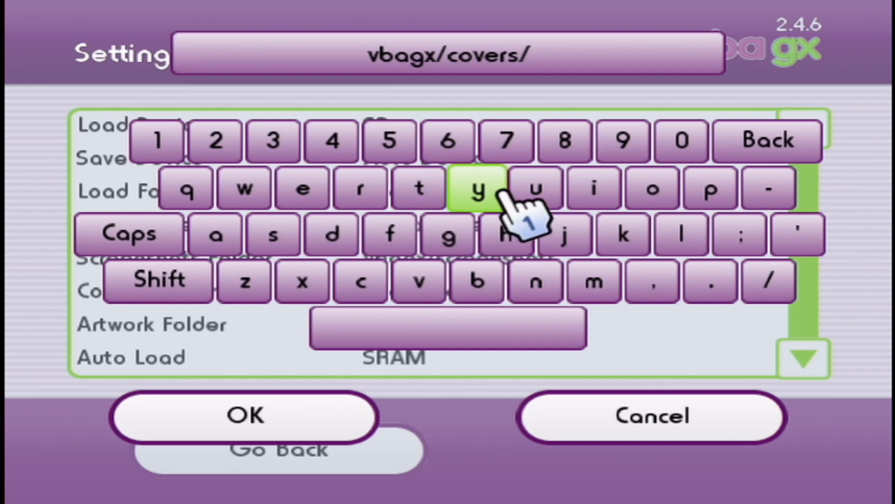
pyautogui.moveTo(520, 229)
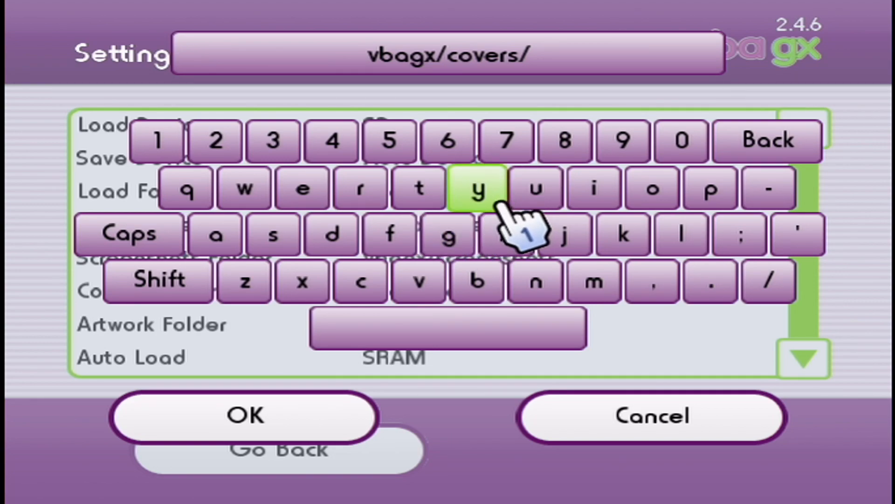
pyautogui.moveTo(418, 188)
pyautogui.write('2D')
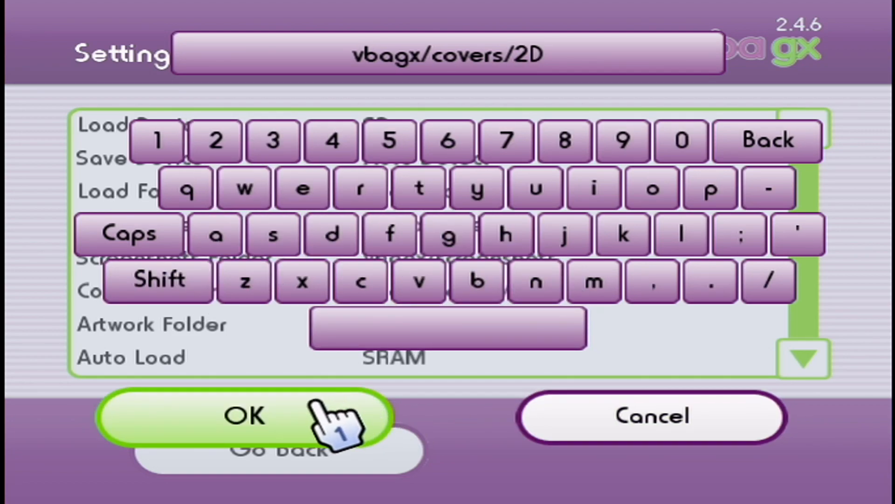
pyautogui.click(243, 415)
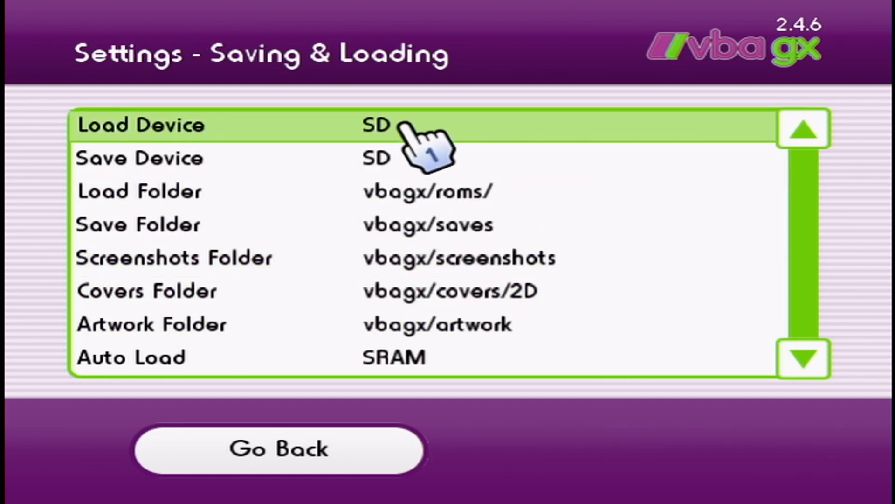
# Set the Menu setting's Preview Image to Covers so the game list shows box art.
pyautogui.click(278, 450)
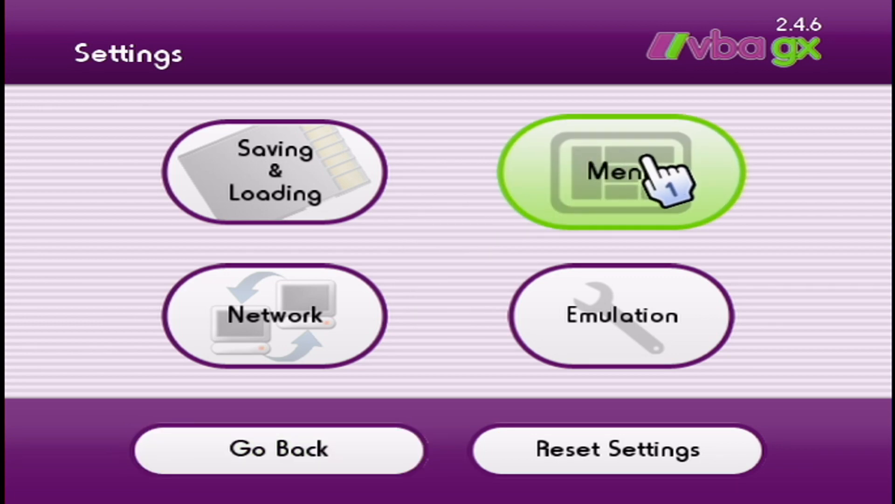
pyautogui.click(617, 170)
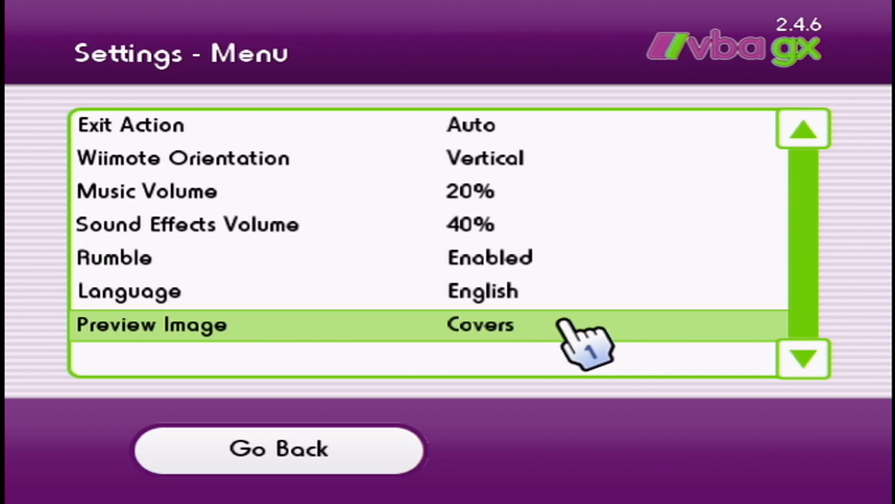
pyautogui.moveTo(400, 417)
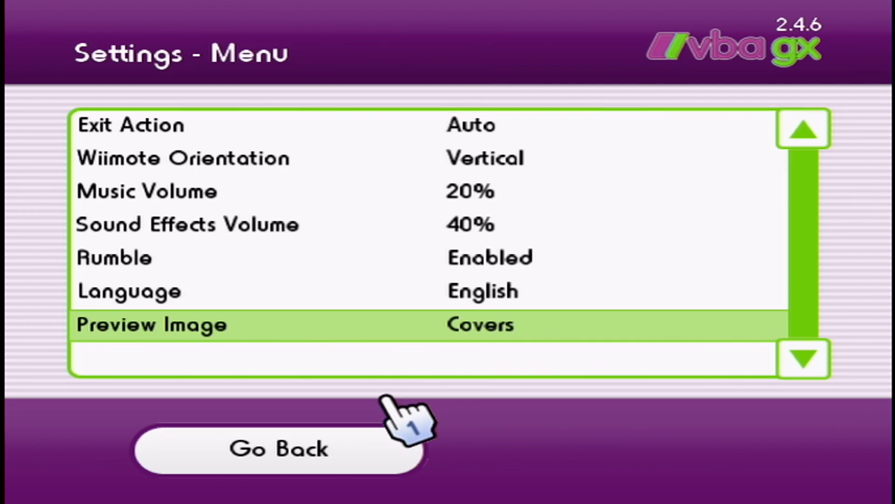
pyautogui.click(279, 449)
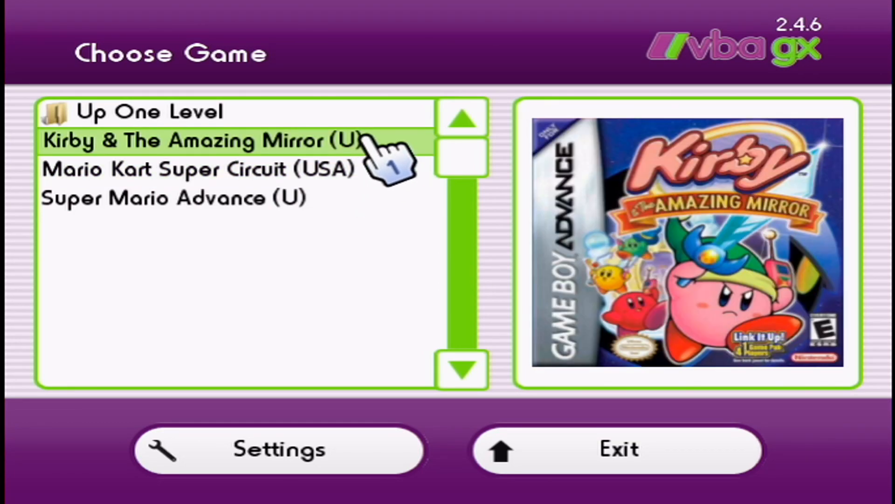
pyautogui.moveTo(371, 154)
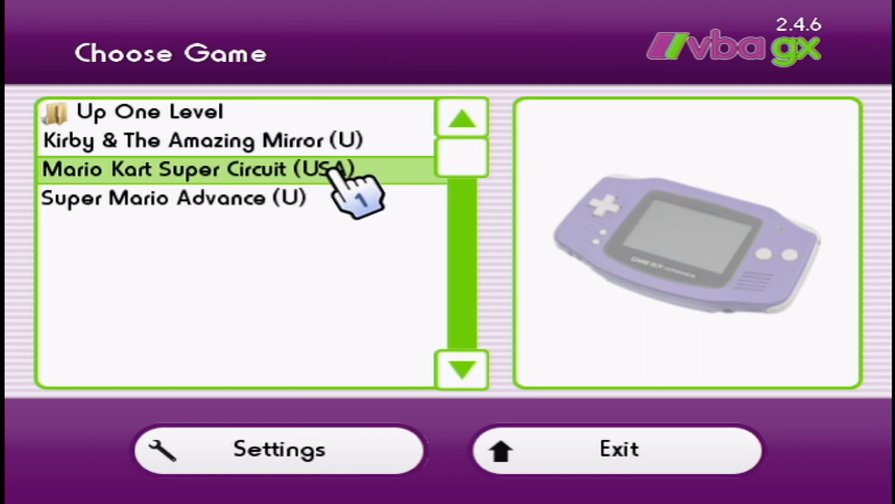
pyautogui.moveTo(342, 205)
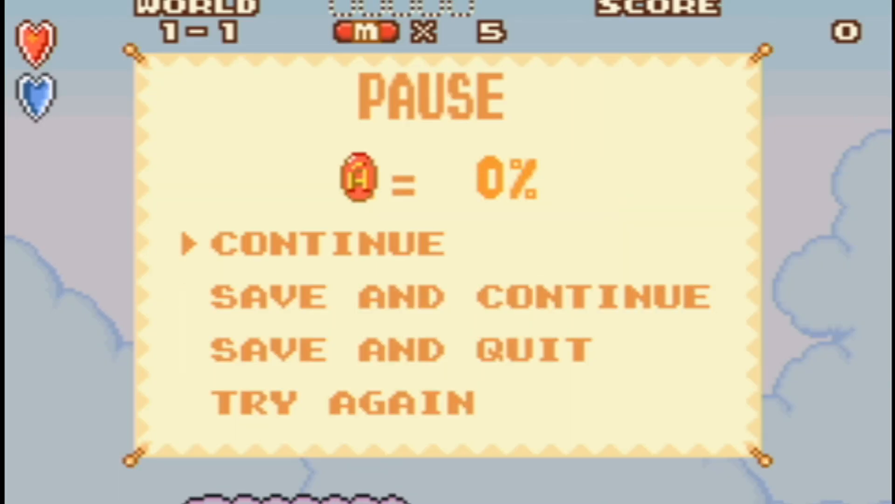
# Bring up the VBA GX in-game menu over the paused Super Mario Advance.
pyautogui.press('Down')
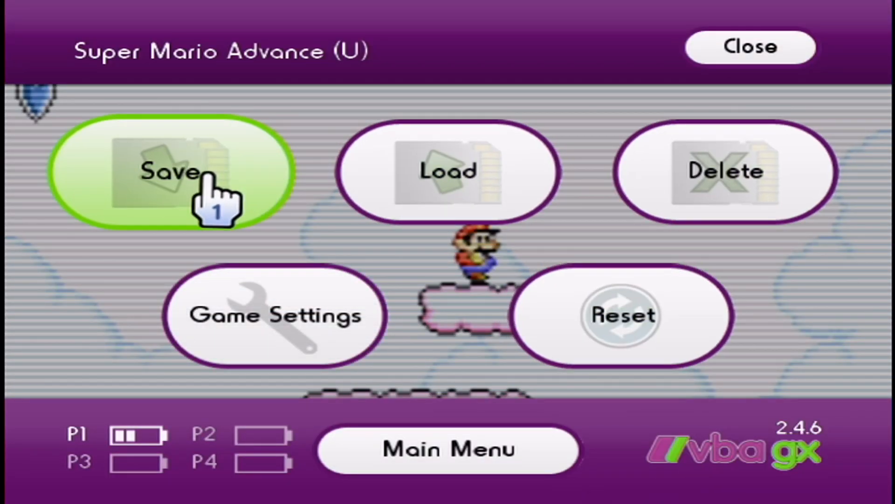
# Review the save slots, then load the Mon Jan 02 01:37 PM SRAM save to resume World 1-1.
pyautogui.click(175, 172)
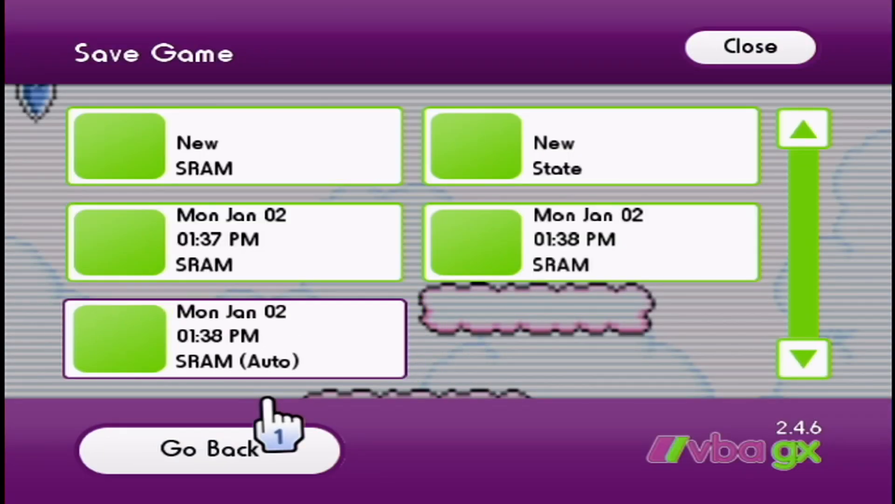
pyautogui.click(210, 447)
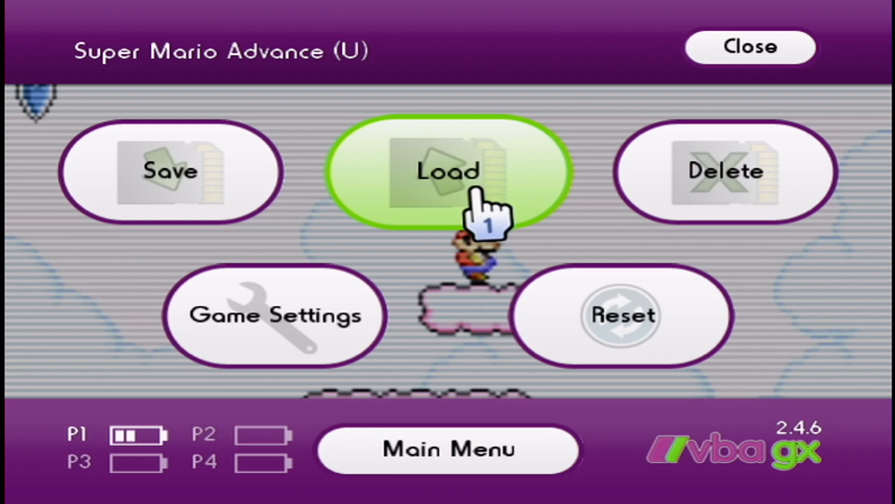
pyautogui.click(449, 170)
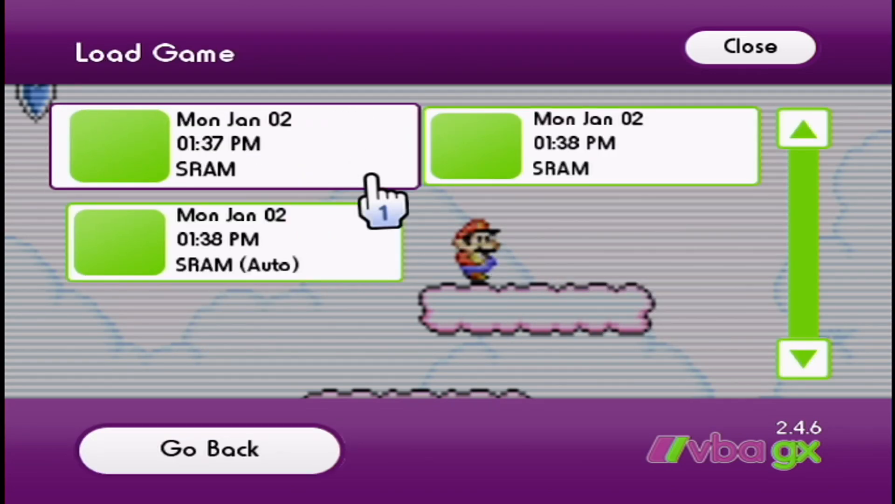
pyautogui.click(210, 448)
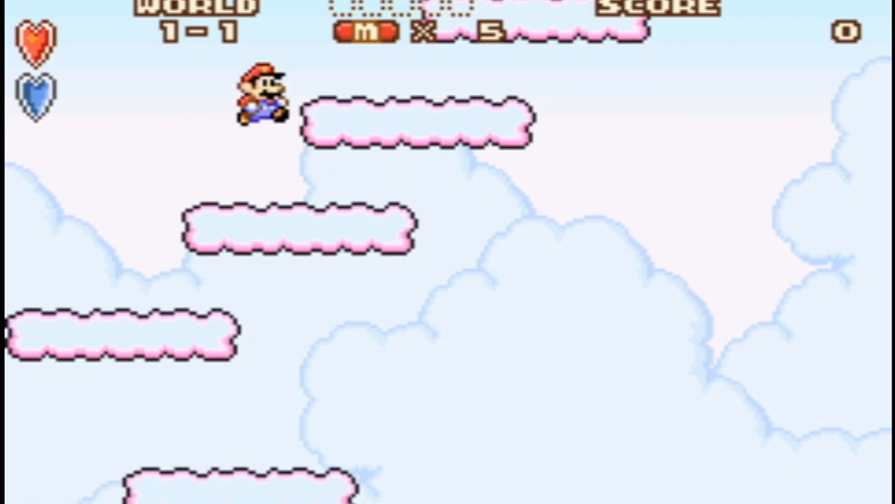
# Pause Super Mario Advance and use the pause menu's save option to return to the title screen.
pyautogui.press('start')
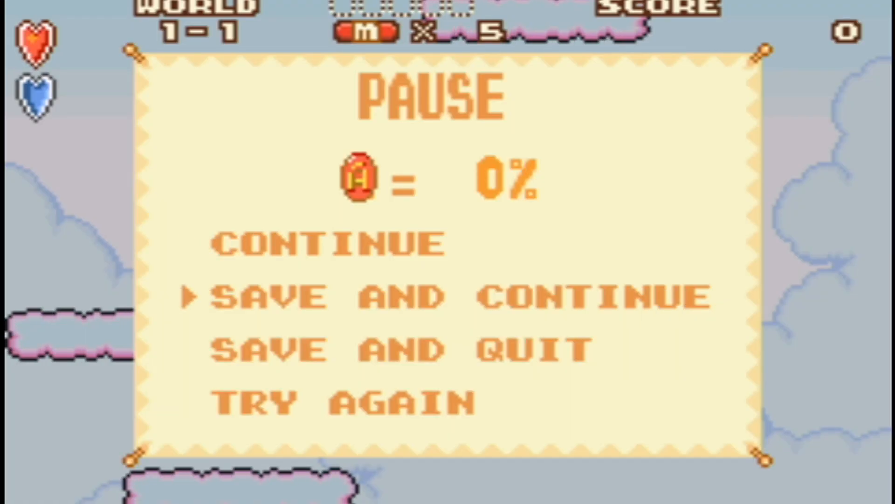
pyautogui.press('Down')
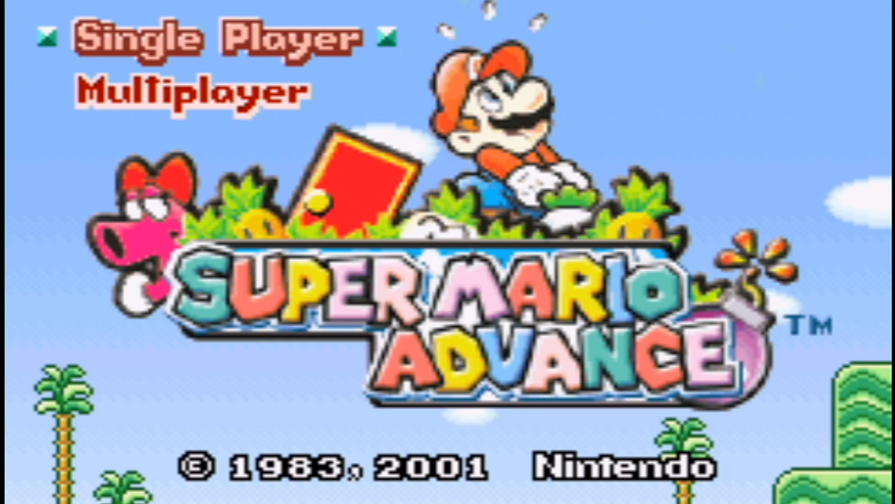
# Send a CA$1.00 Super Thanks with the comment 'Thank you for the video!!'.
pyautogui.click(598, 479)
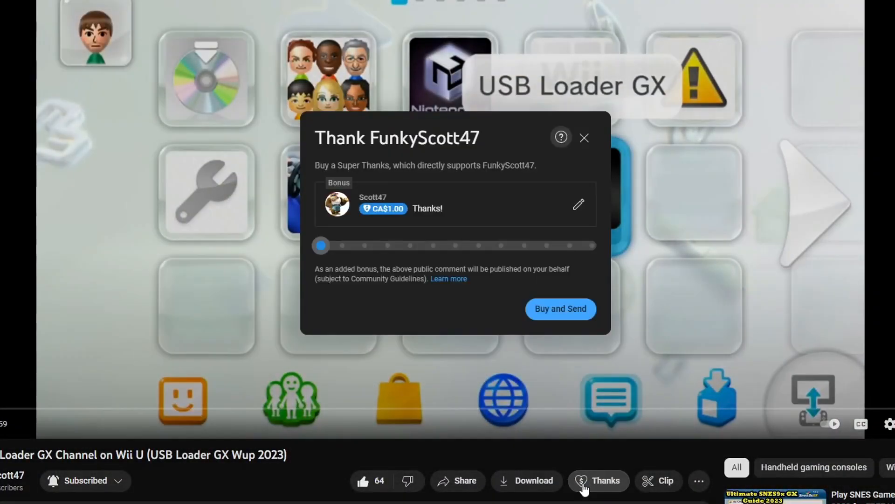
pyautogui.write('Thank you for the video!!')
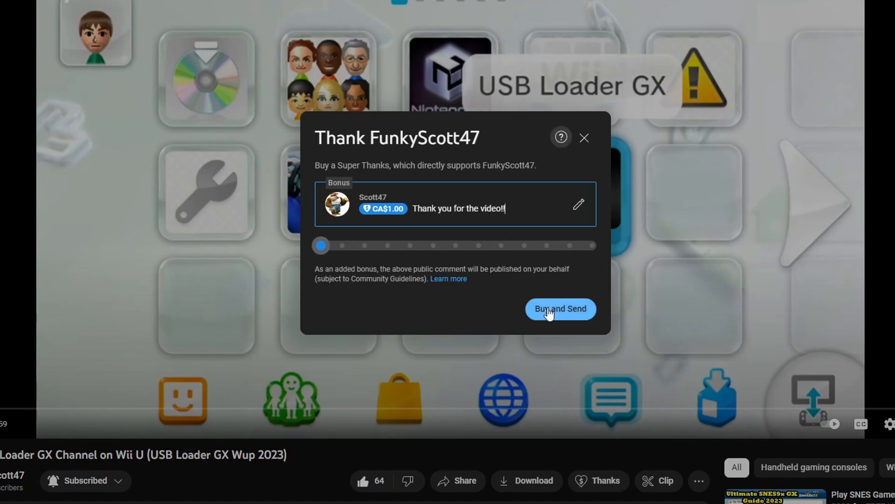
pyautogui.click(560, 309)
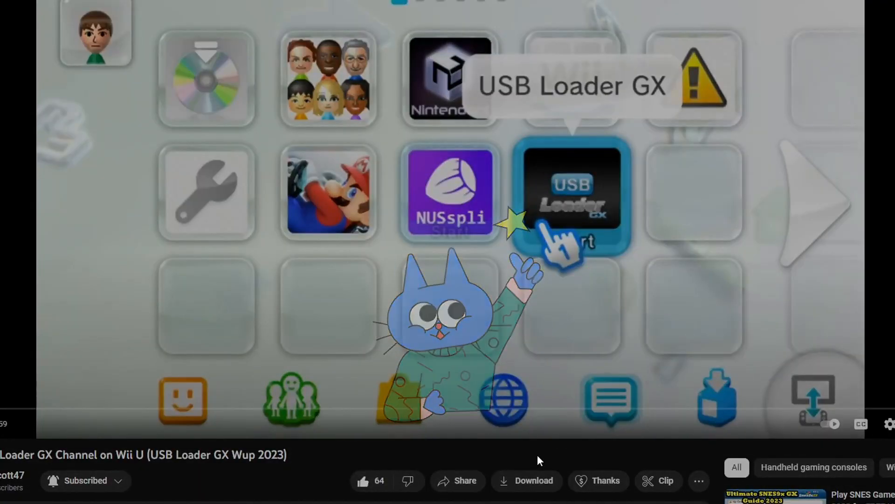